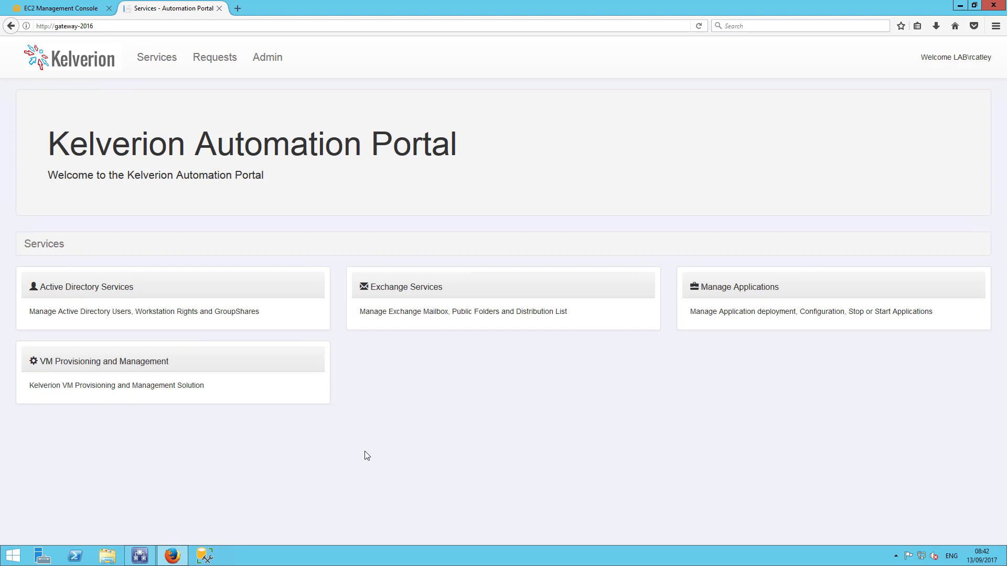
mouse_move(140, 465)
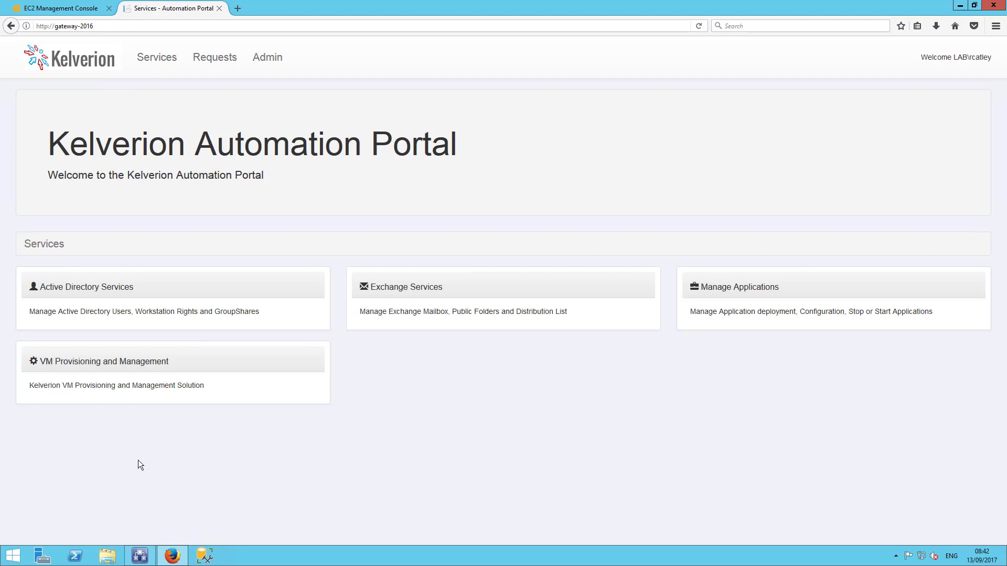
mouse_move(147, 373)
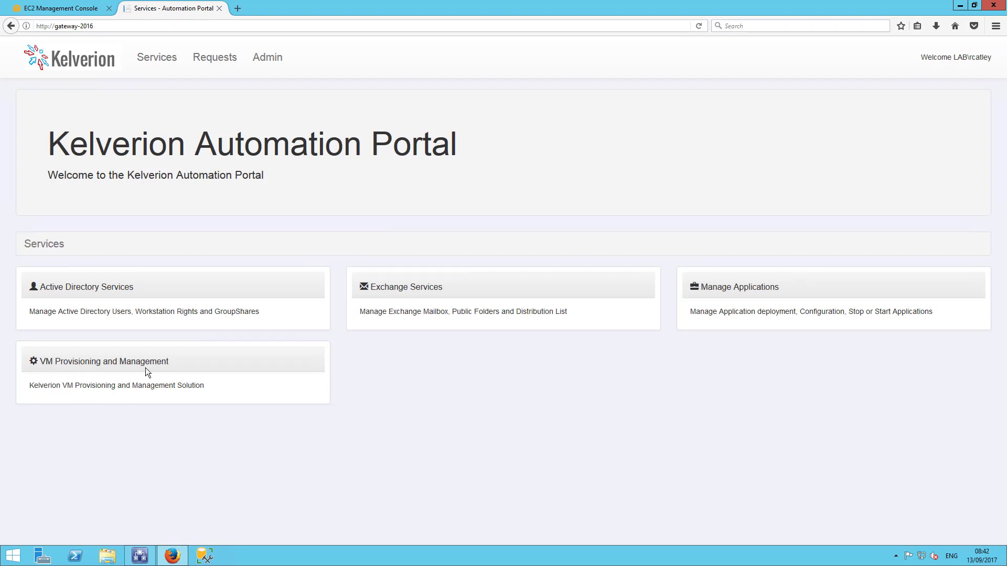
mouse_move(334, 303)
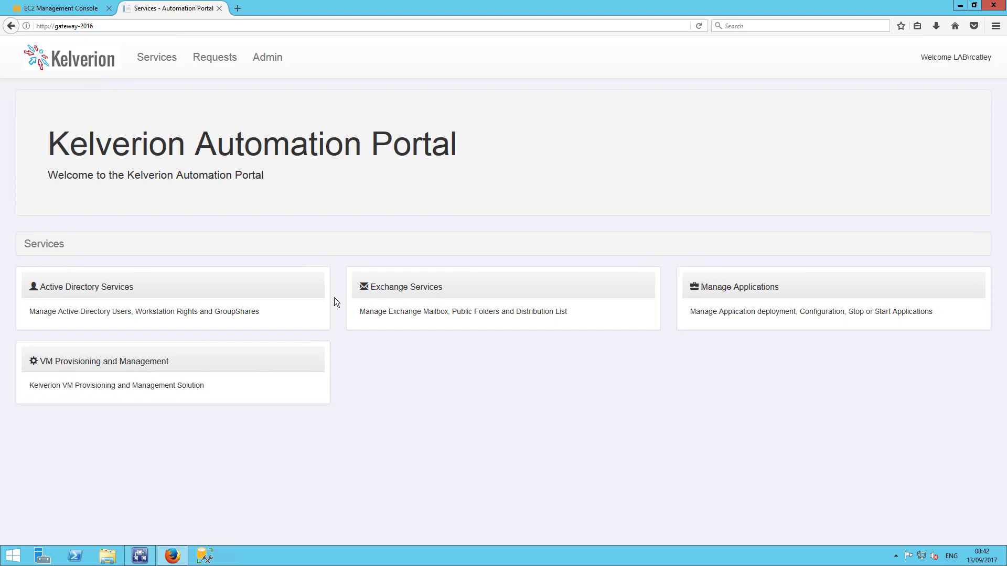
mouse_move(343, 389)
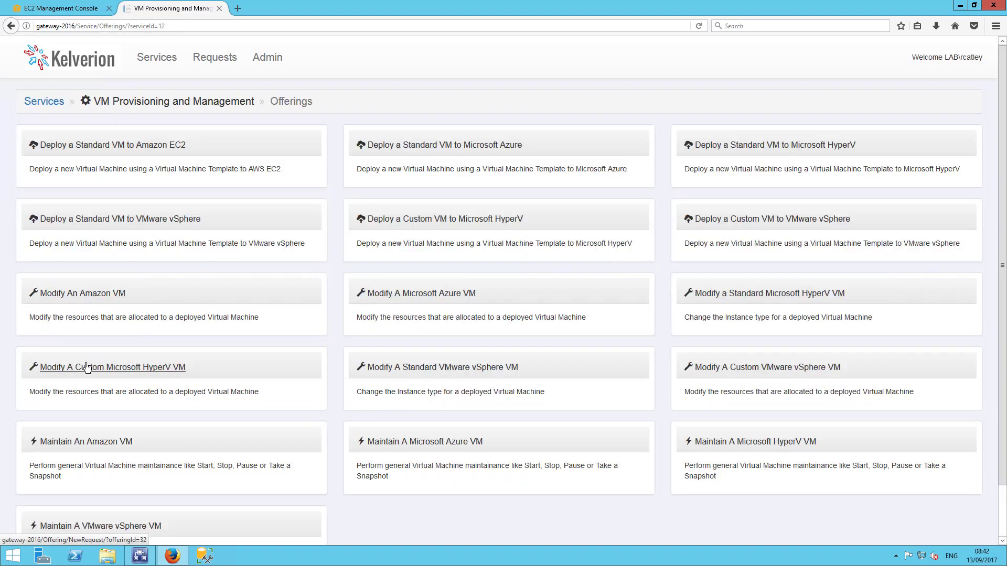
mouse_move(270, 317)
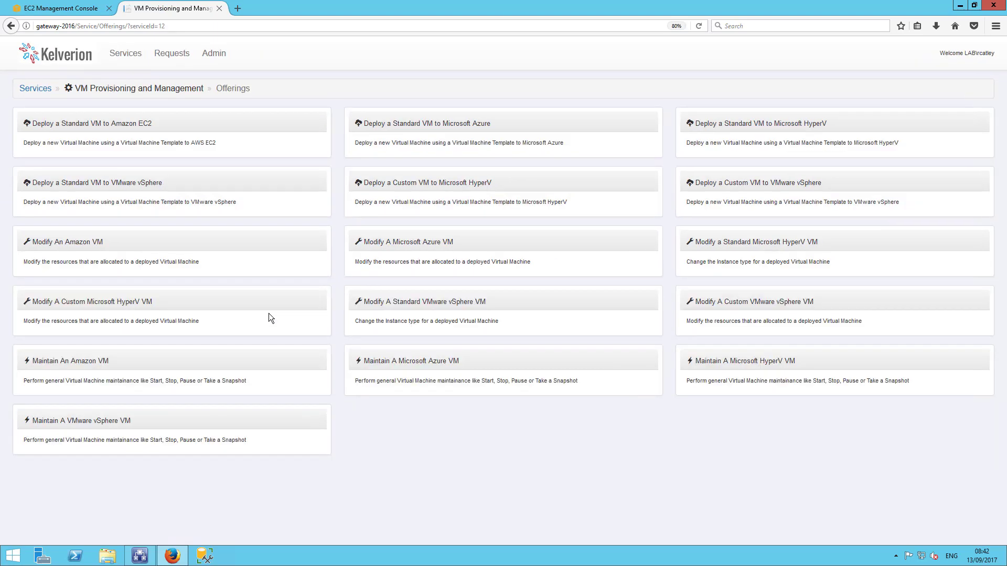
Zoom the browser out so every VM Provisioning and Management offering fits
key(ctrl+minus)
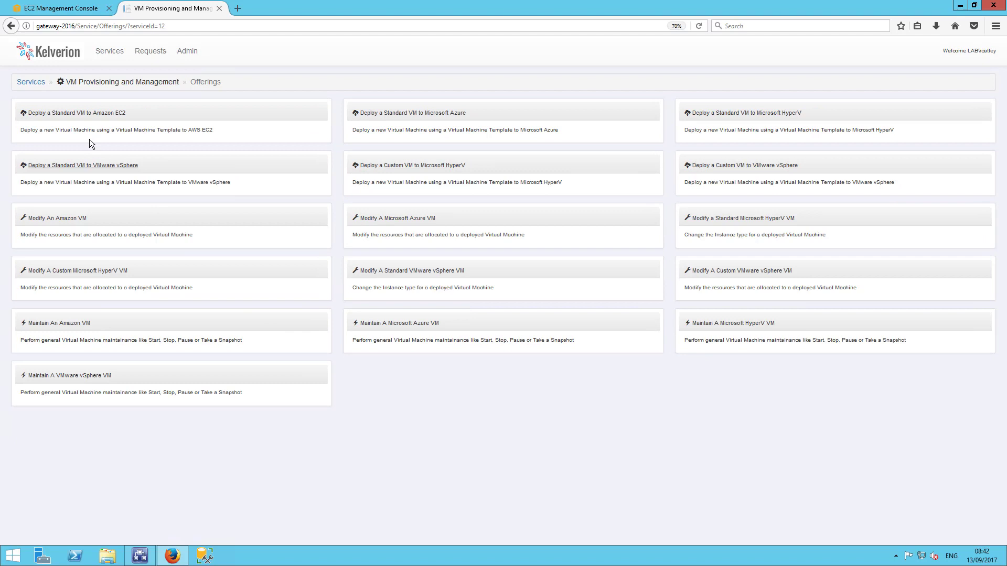
mouse_move(91, 376)
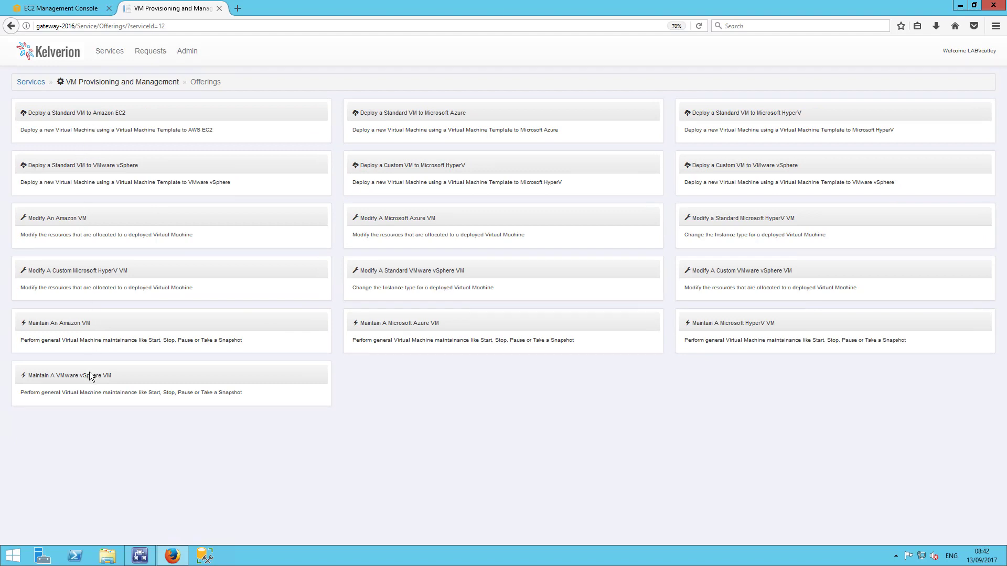
mouse_move(707, 124)
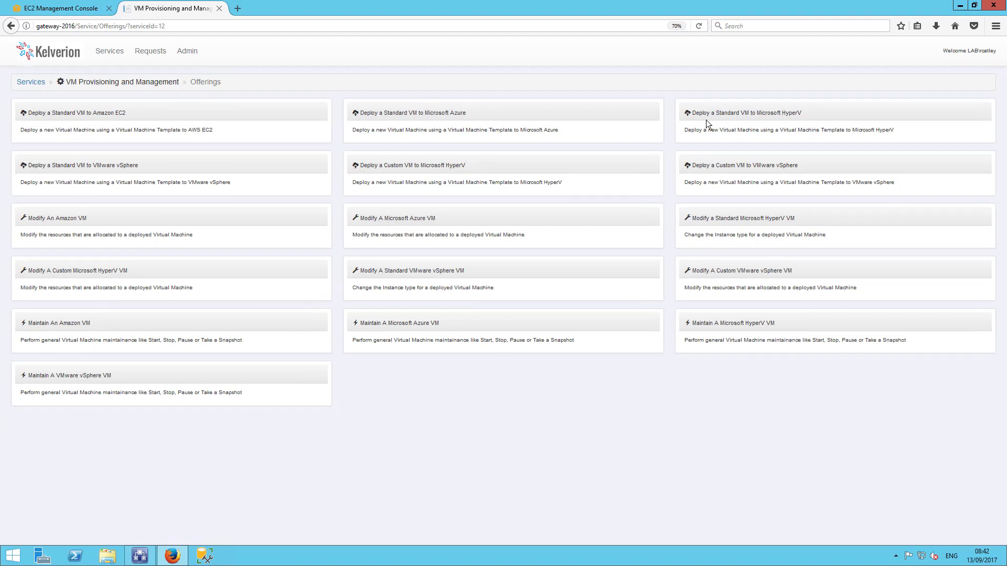
mouse_move(698, 337)
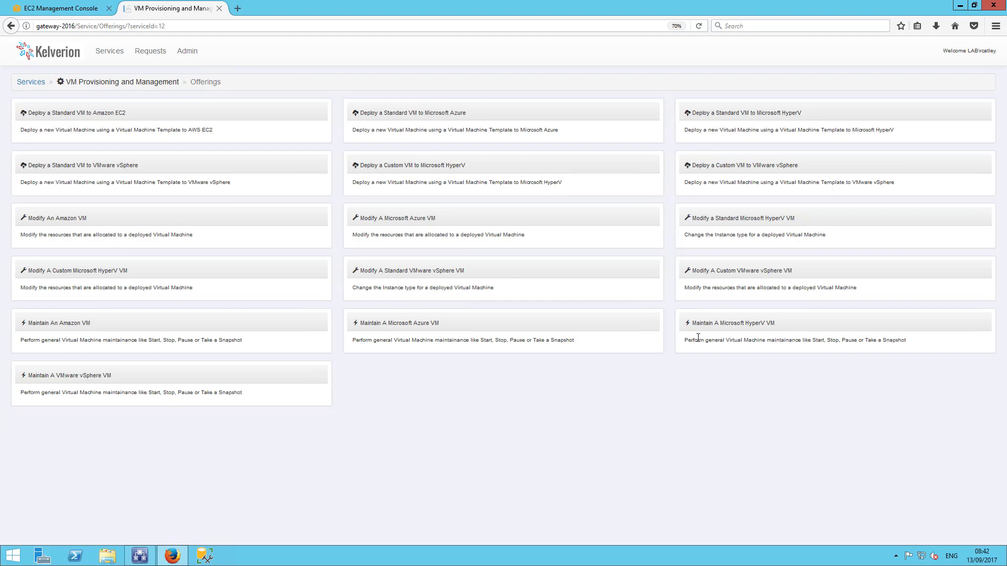
mouse_move(72, 112)
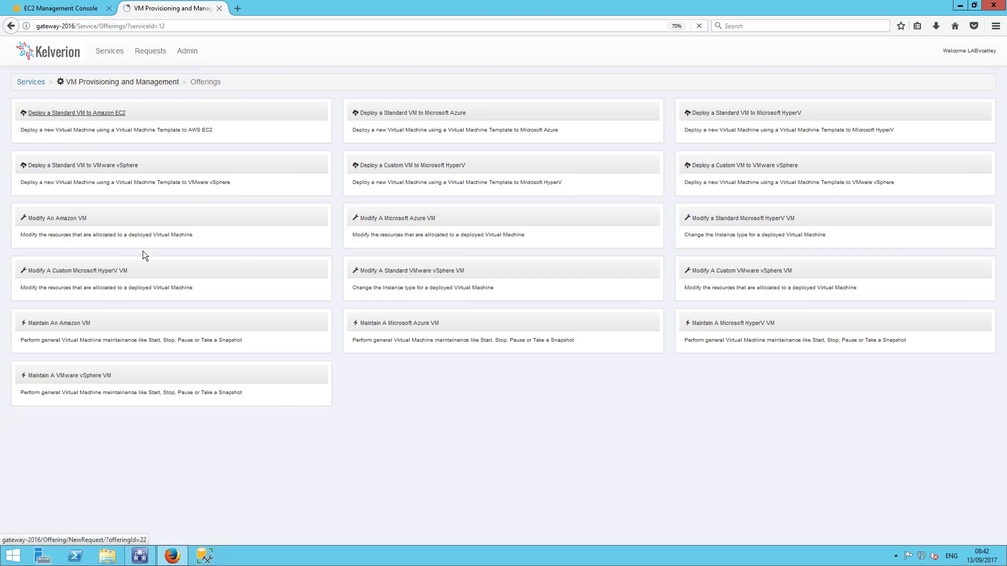
Start an EC2 standard VM request with FQDN video-test-001 and description 'test vm'
click(75, 114)
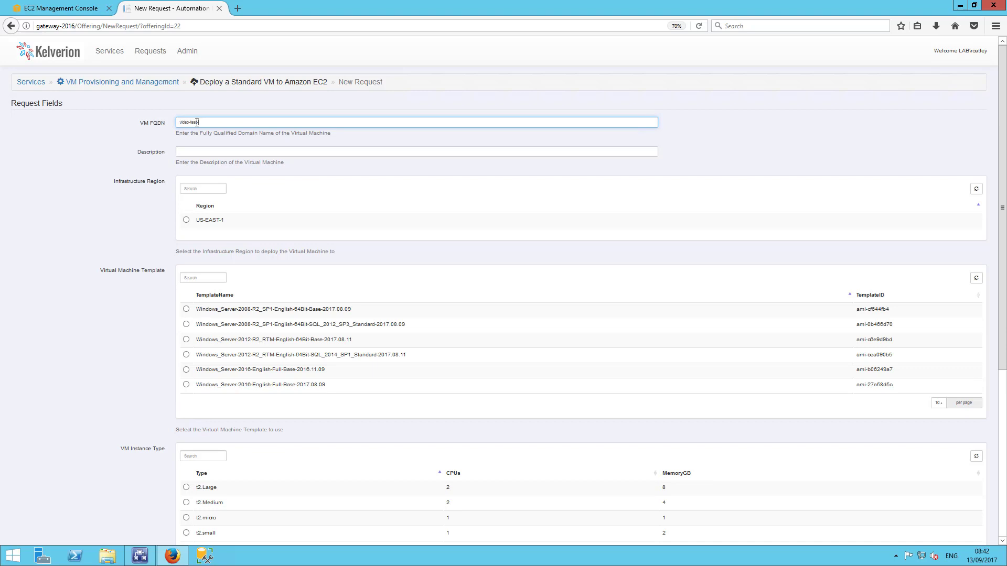
text(001.lab.kelverion.local)
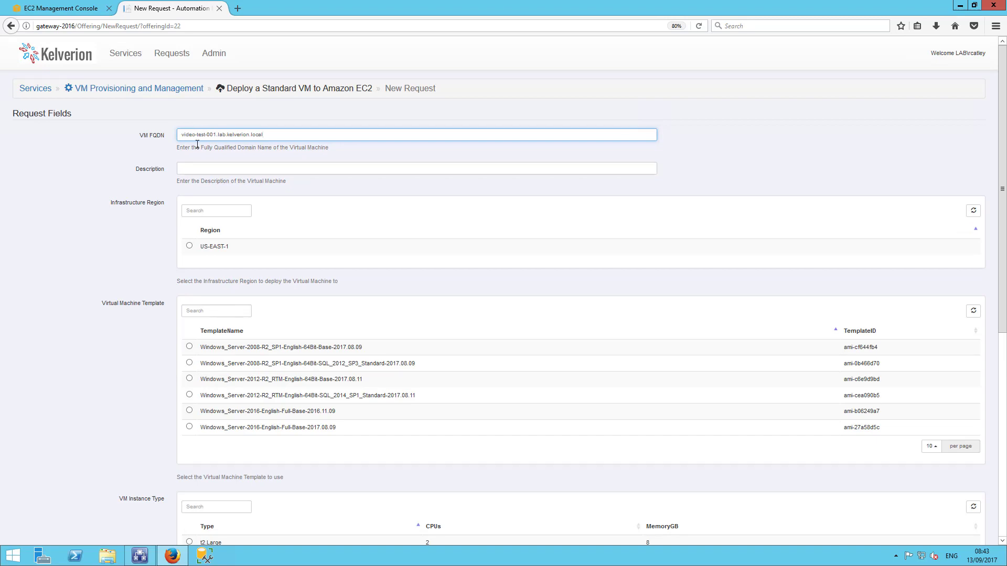
text(test vm)
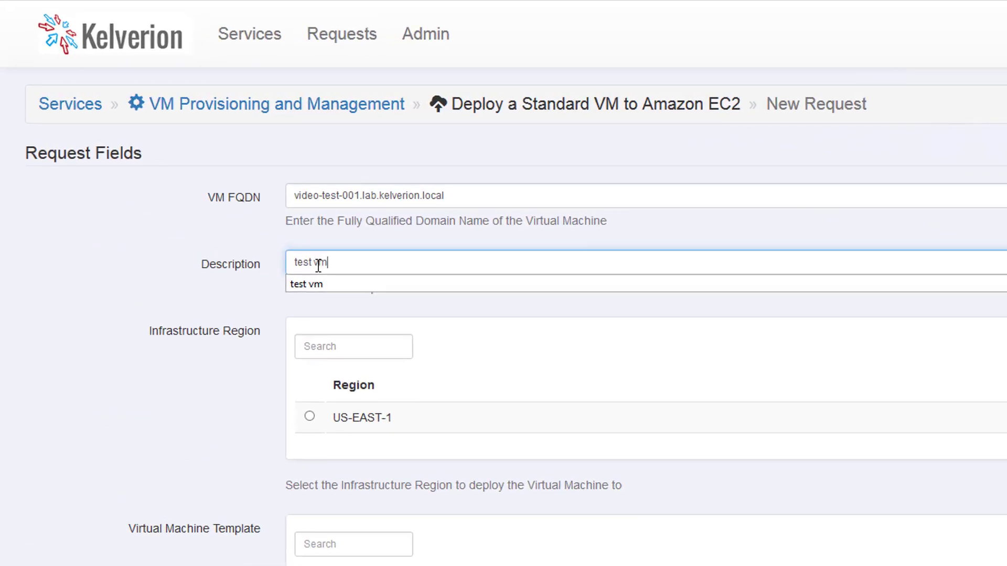
scroll(down, 3)
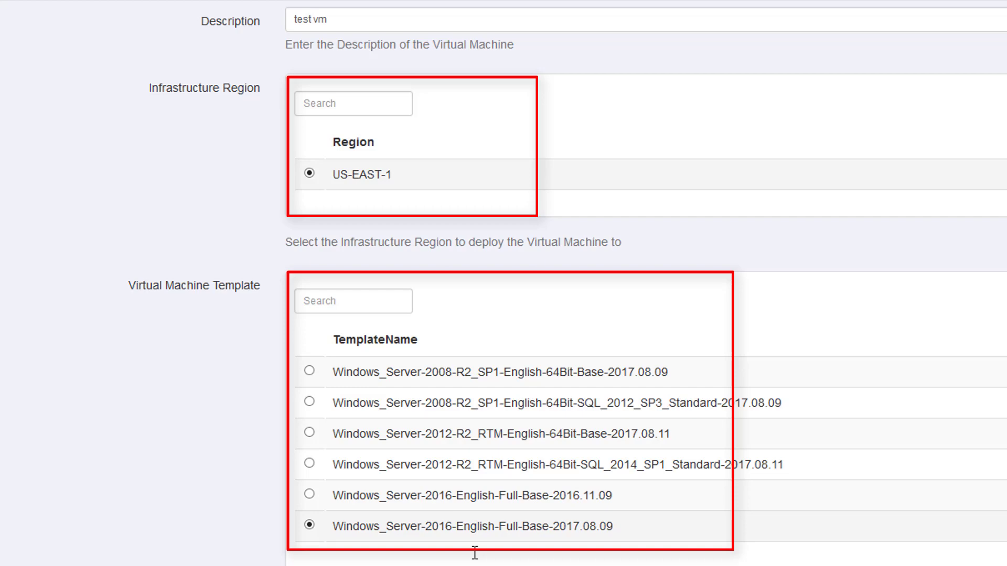
scroll(down, 3)
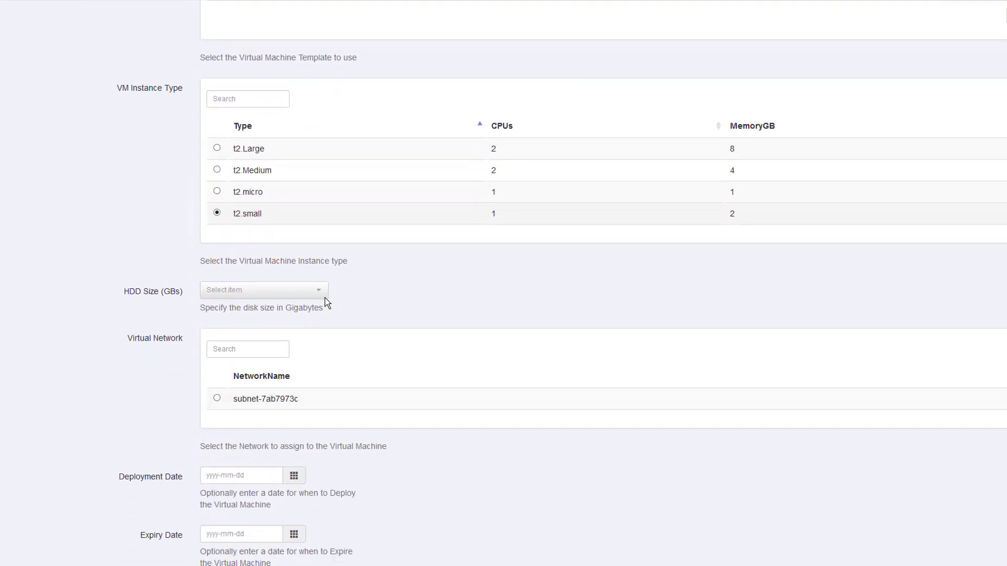
Set a 40 GB disk on subnet-7ab7973c and submit the request
click(263, 290)
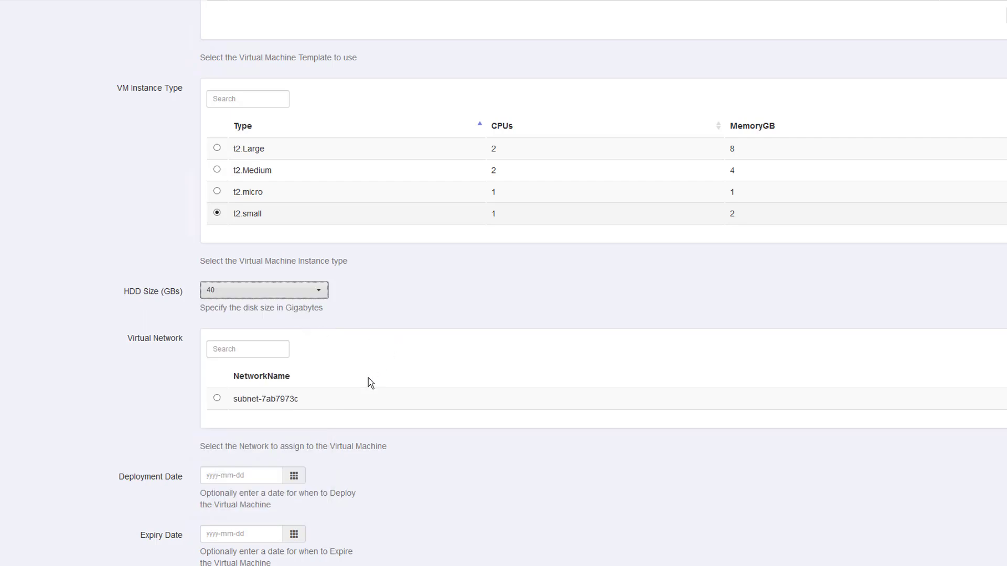
click(217, 398)
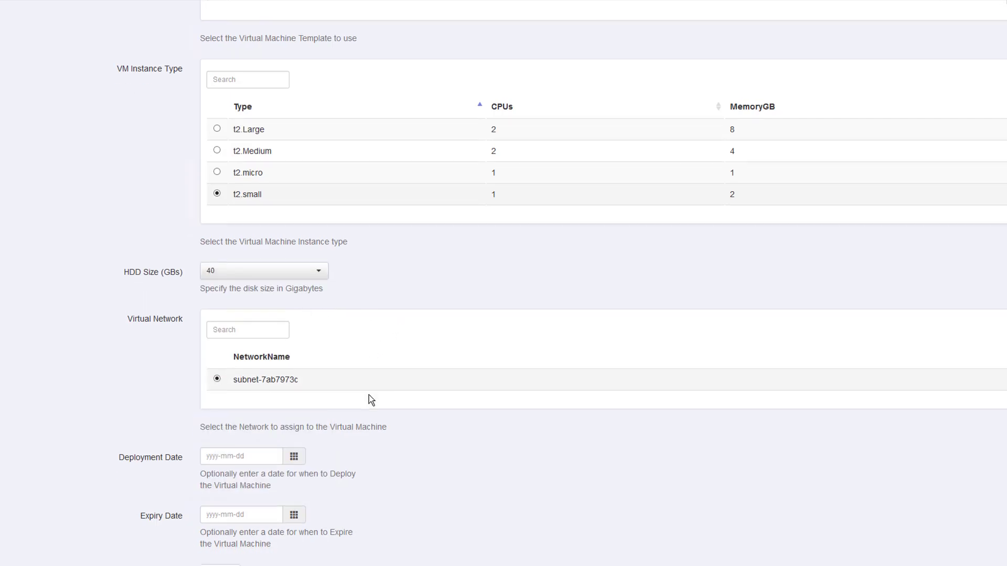
scroll(down, 3)
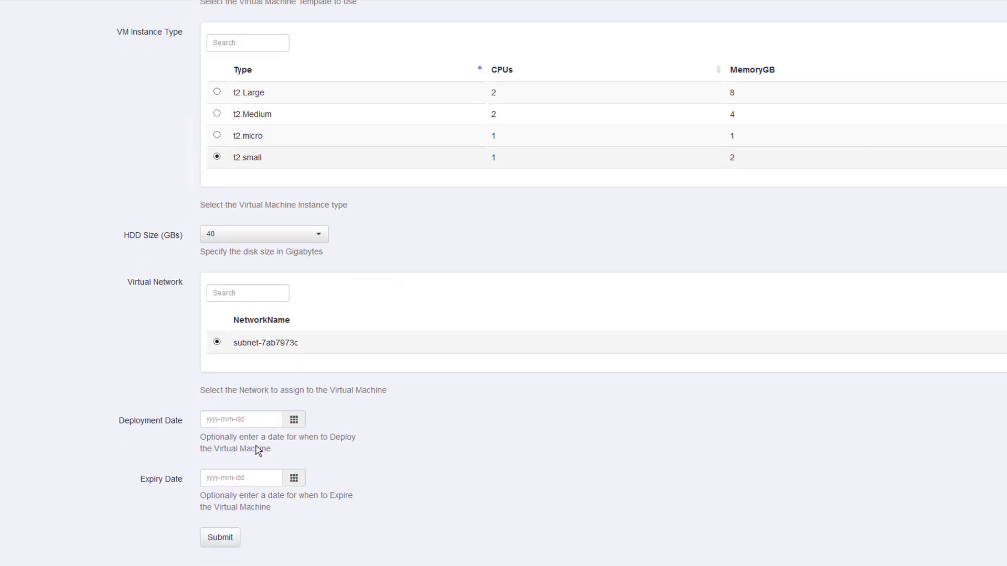
click(220, 538)
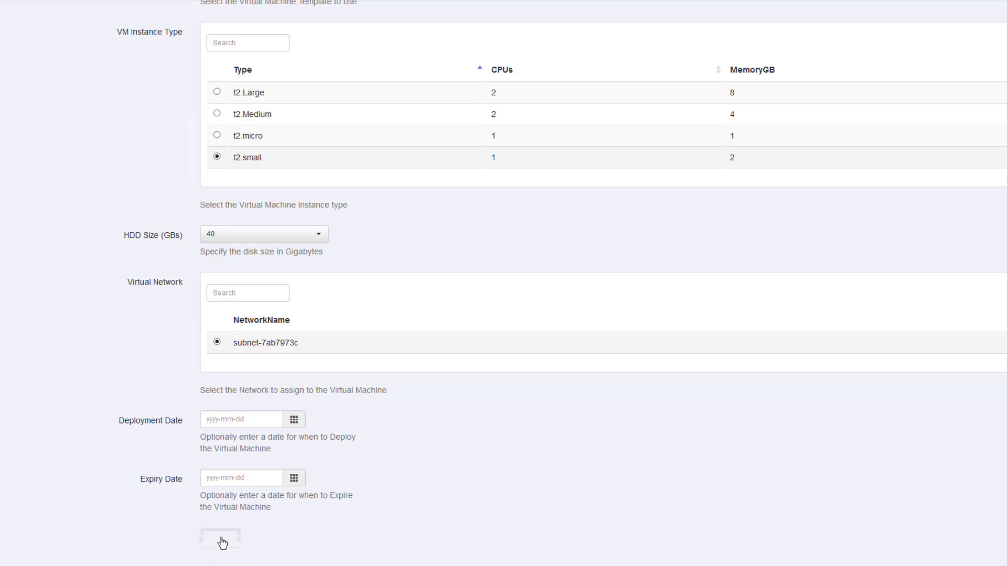
click(220, 538)
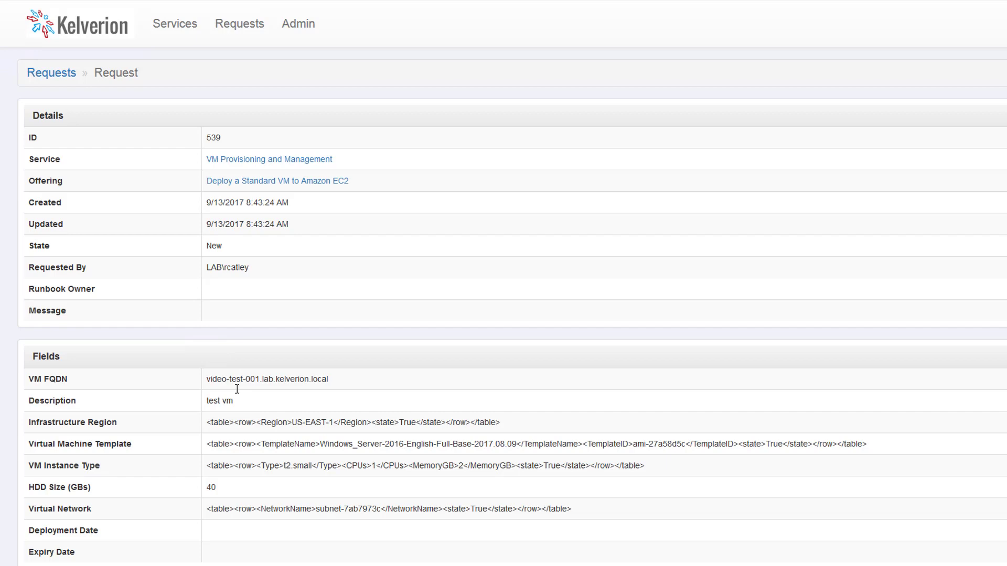
mouse_move(370, 458)
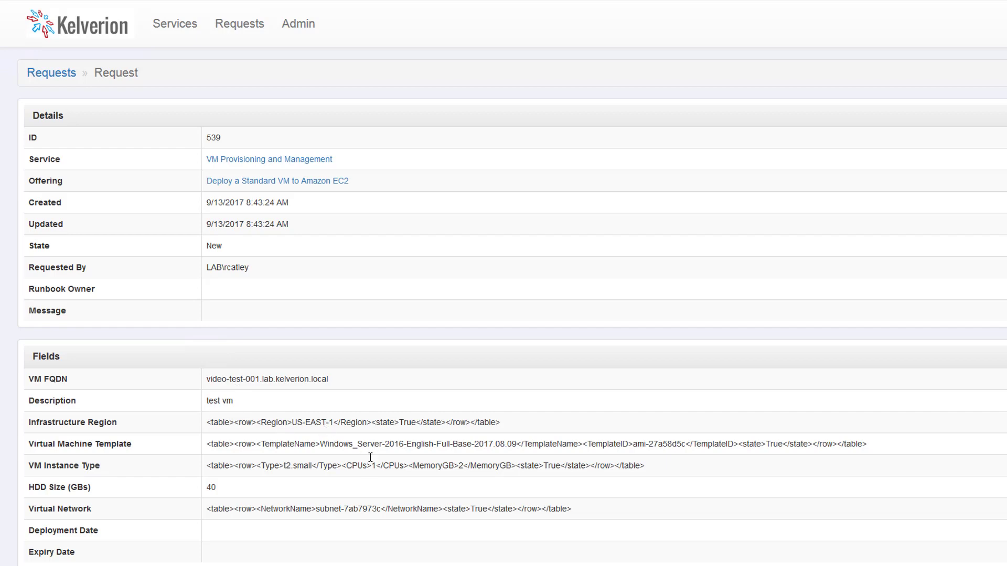
mouse_move(358, 510)
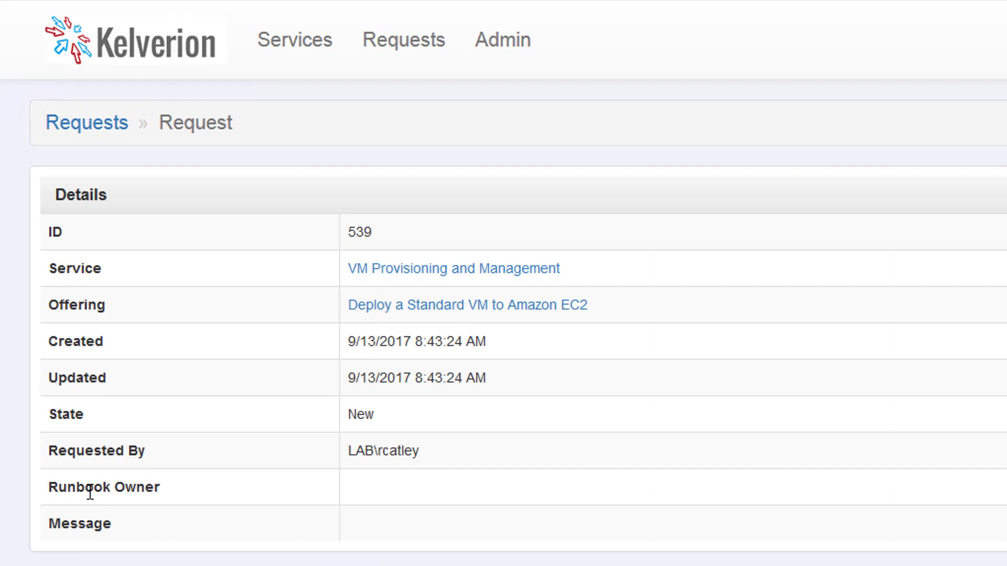
mouse_move(361, 416)
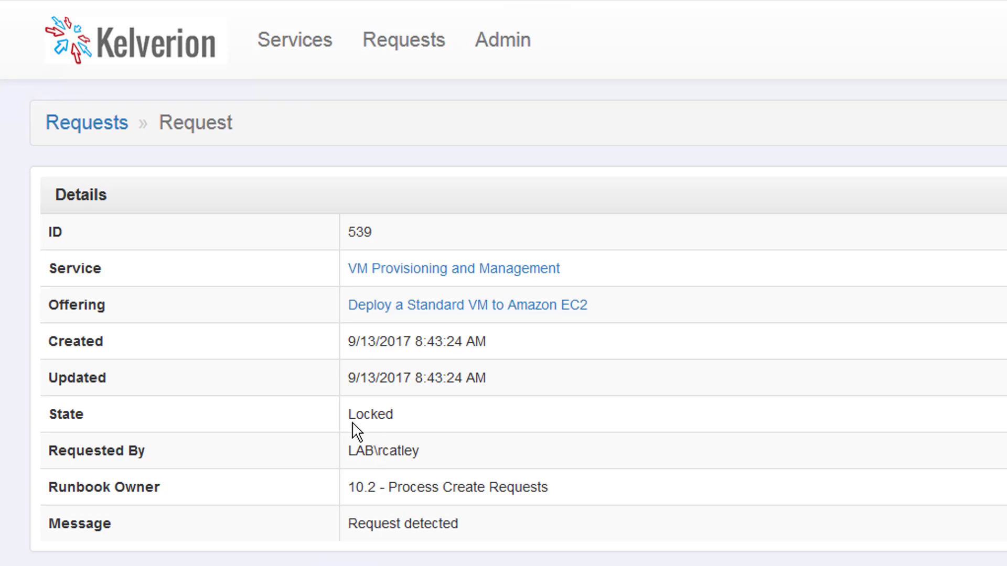
mouse_move(350, 497)
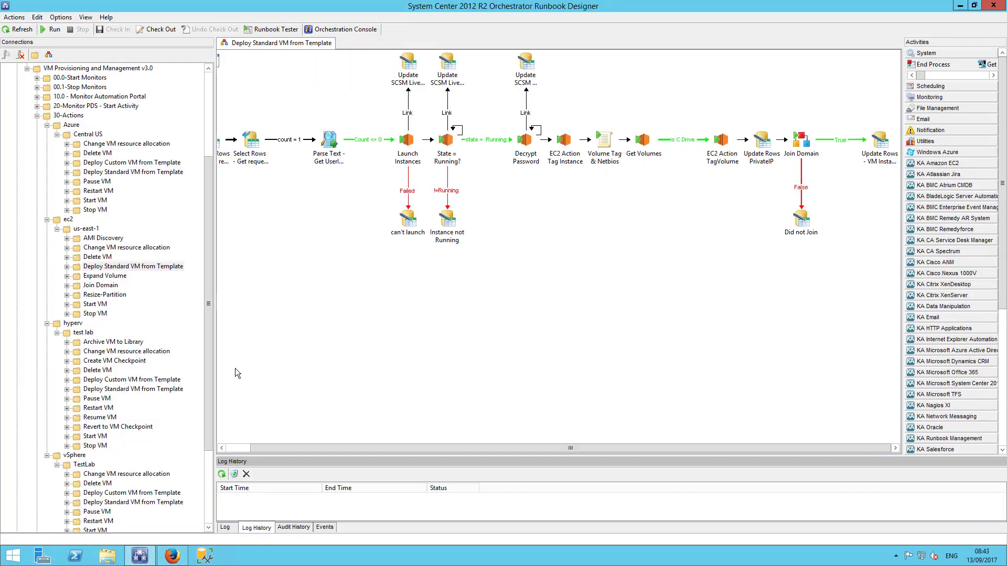
Open 10.0 - Monitor Automation Portal, then view the 20-Monitor PDS - Start Activity runbook
scroll(up, 3)
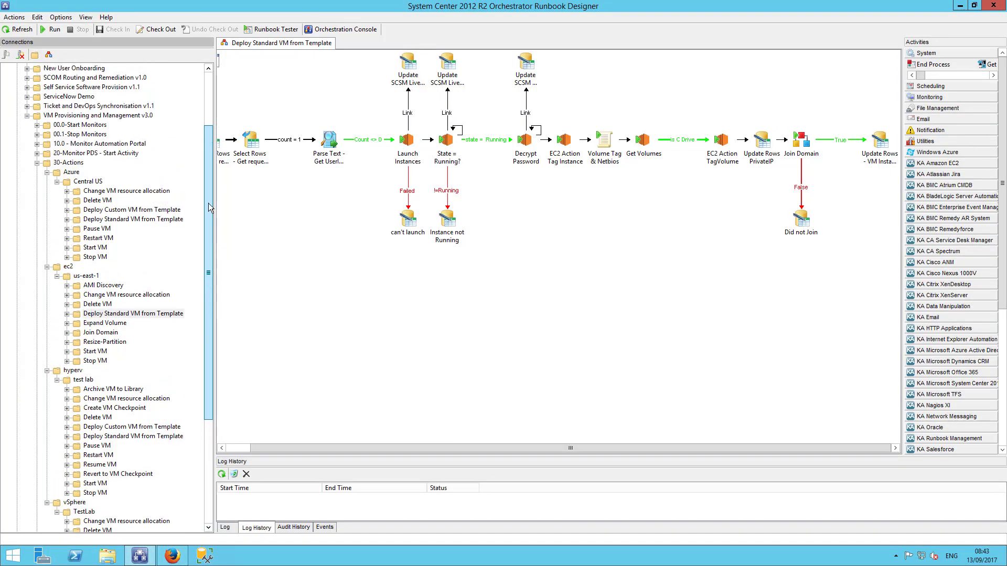
scroll(up, 3)
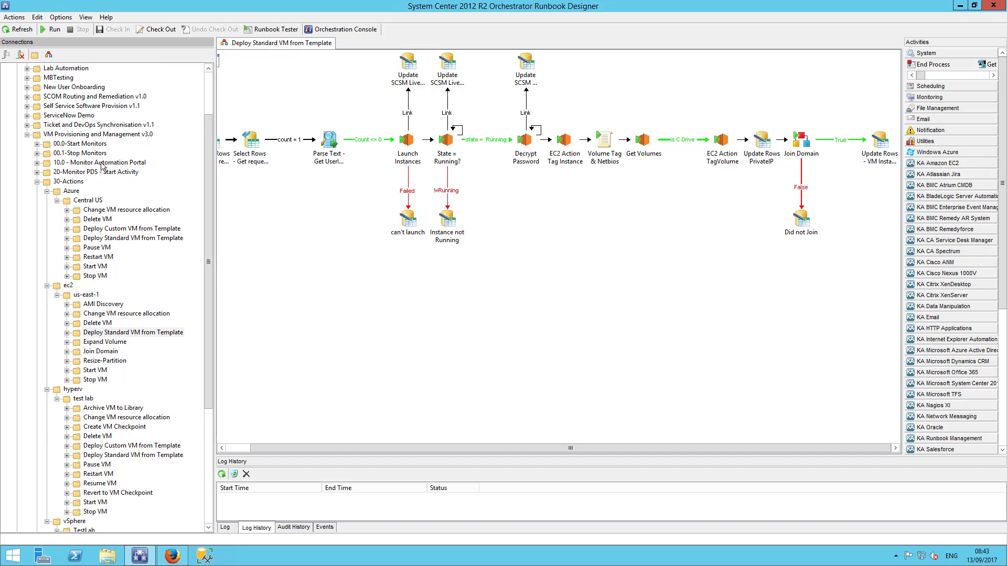
double_click(100, 163)
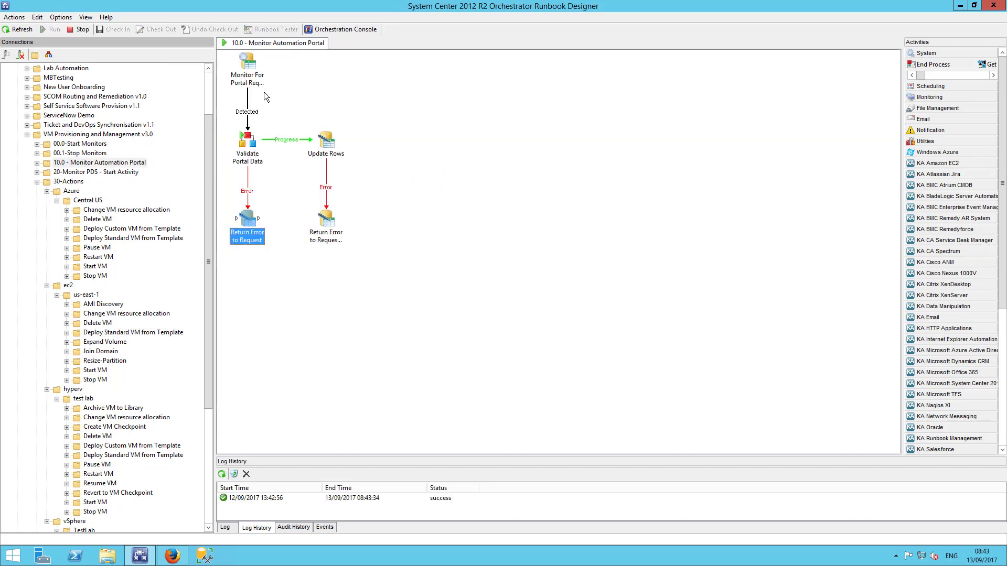
click(247, 140)
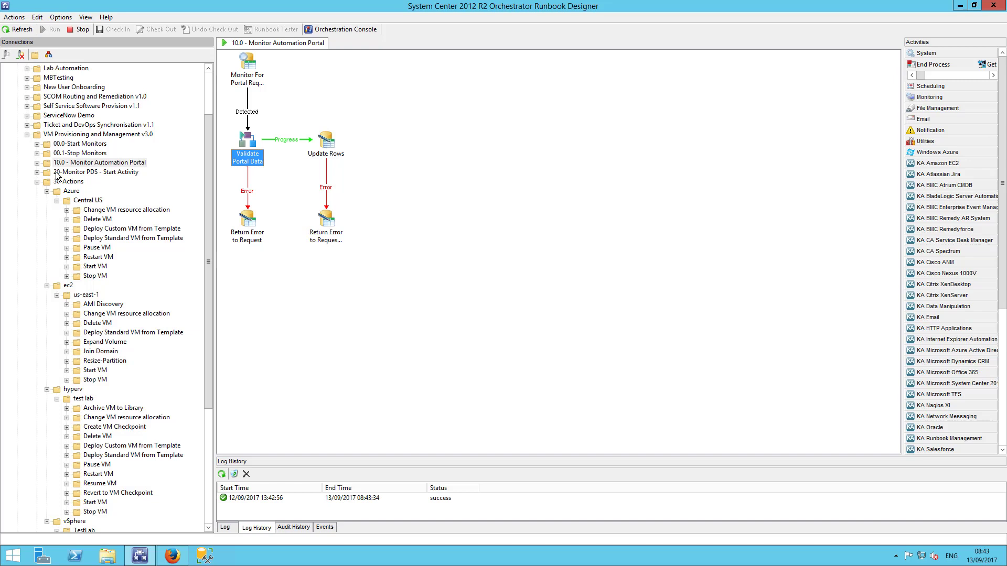
click(100, 172)
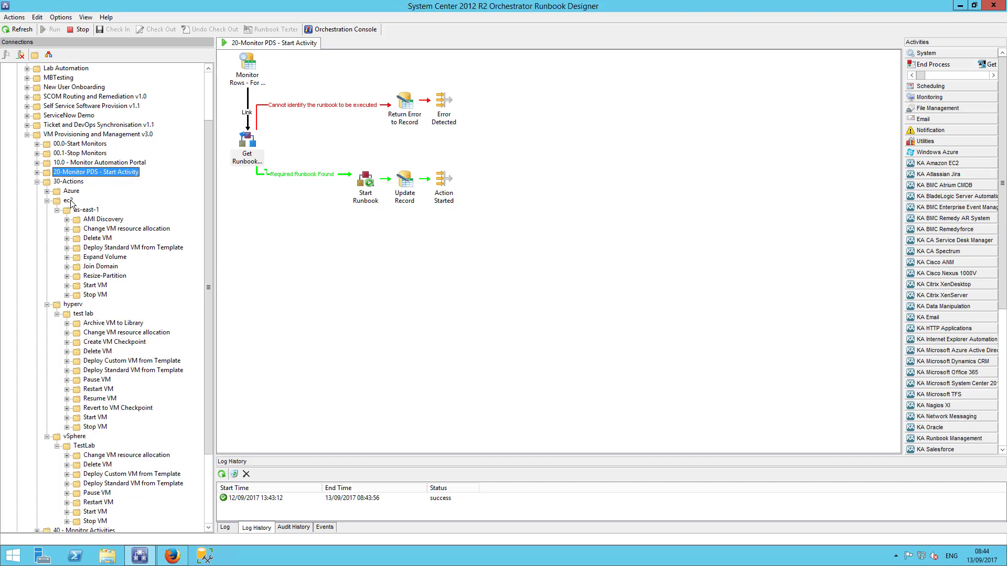
mouse_move(110, 253)
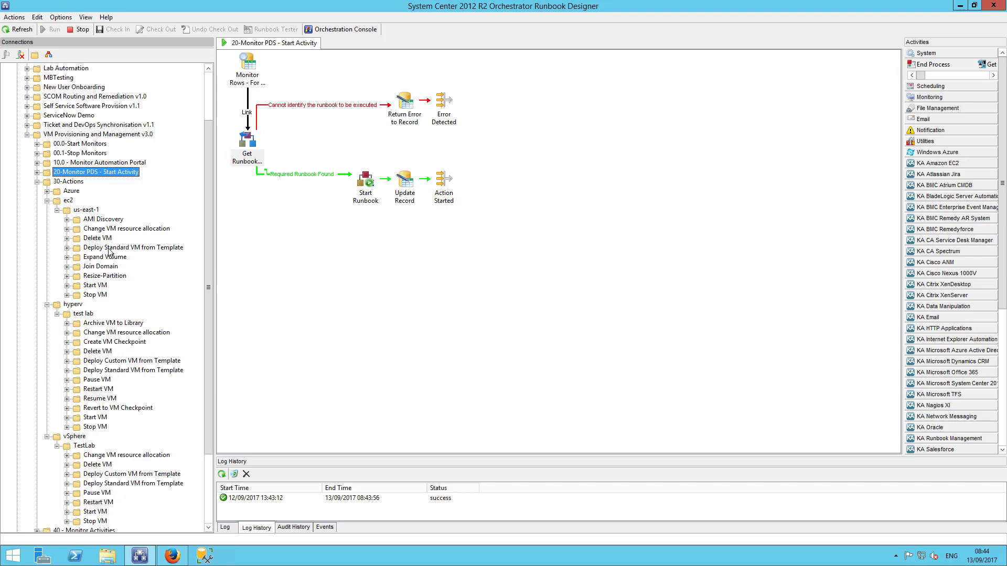
Open the ec2 Deploy Standard VM from Template runbook at its first activities
click(132, 247)
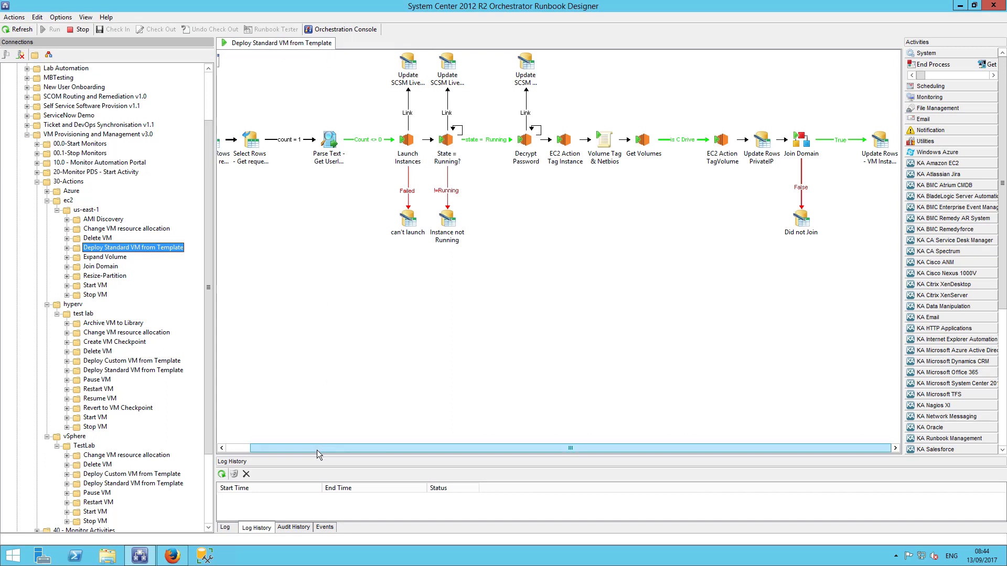
scroll(left, 3)
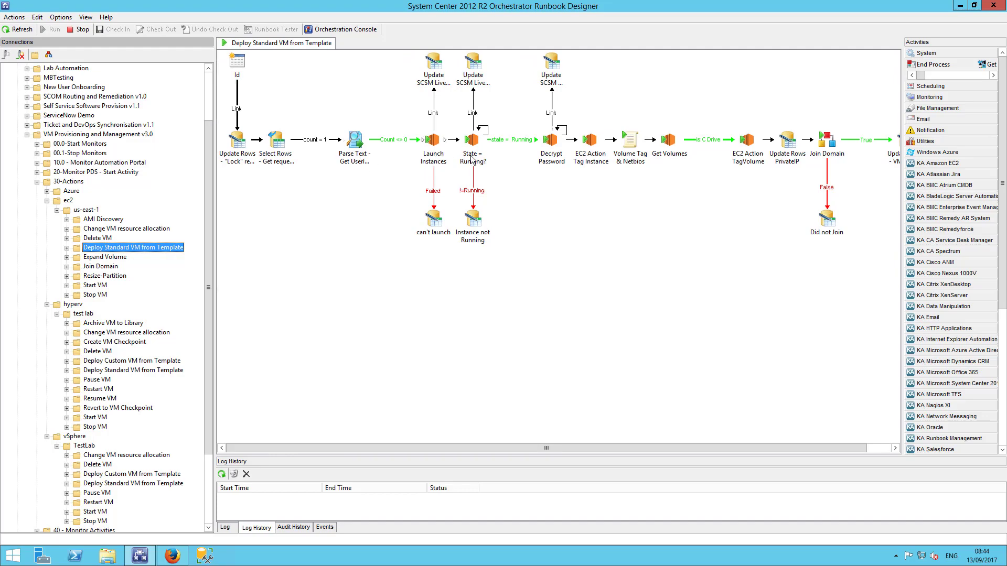
mouse_move(851, 151)
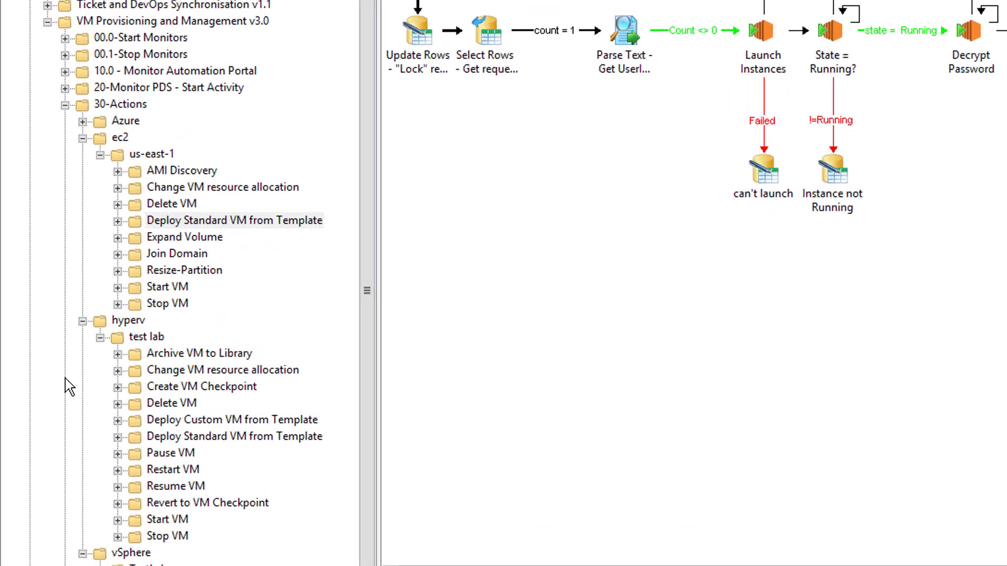
Collapse the ec2, hyperv and vSphere folders in the Connections tree
click(83, 139)
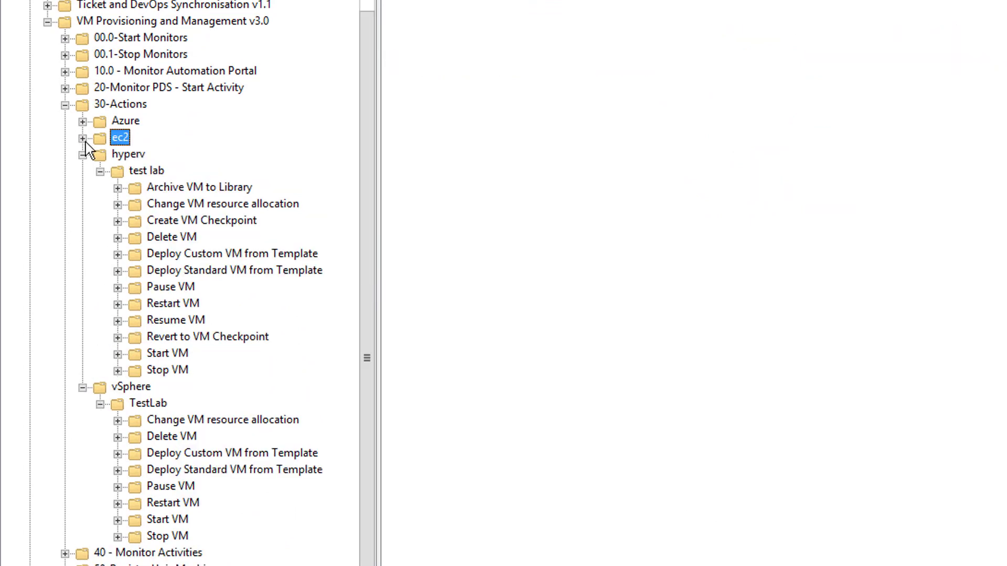
click(83, 154)
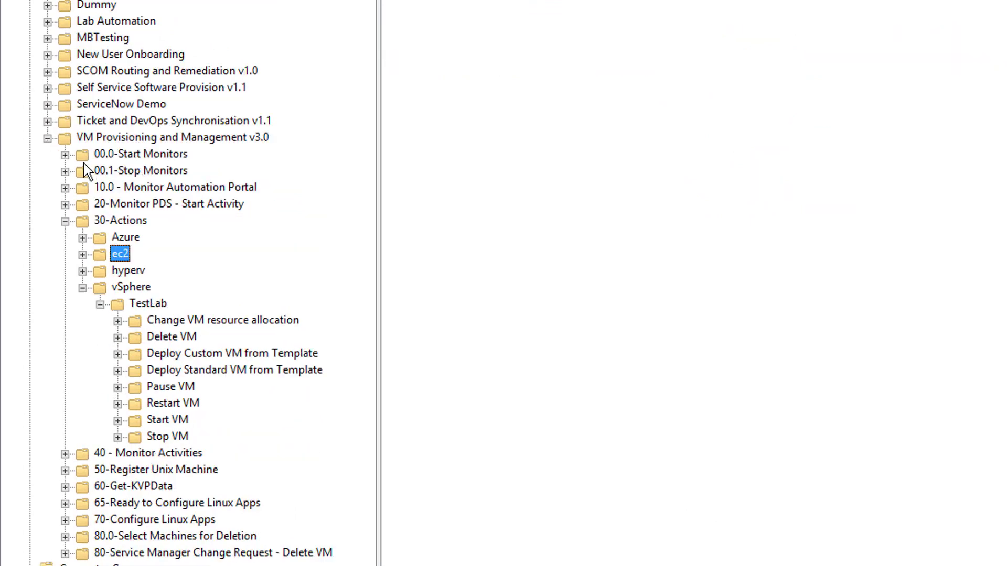
click(83, 287)
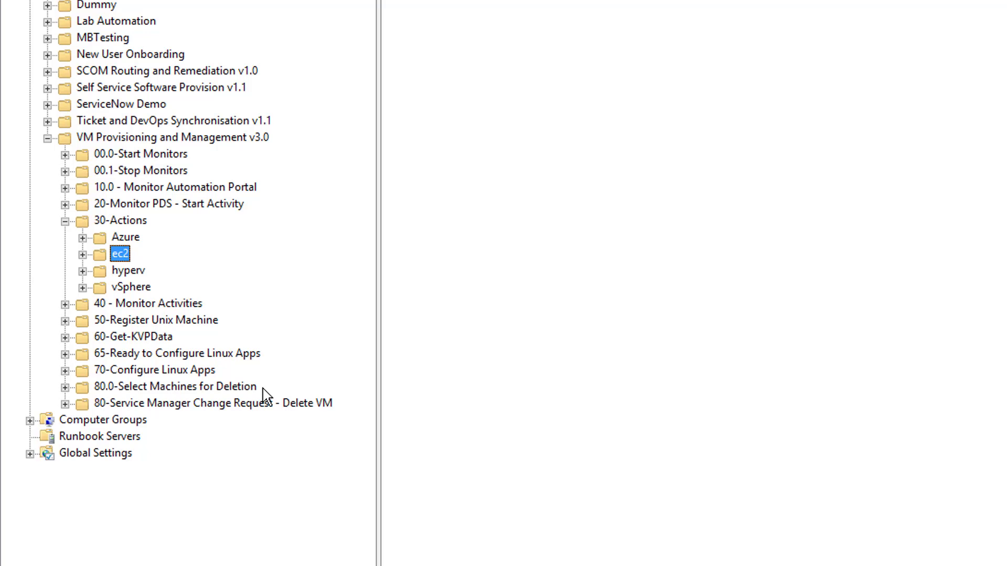
mouse_move(56, 297)
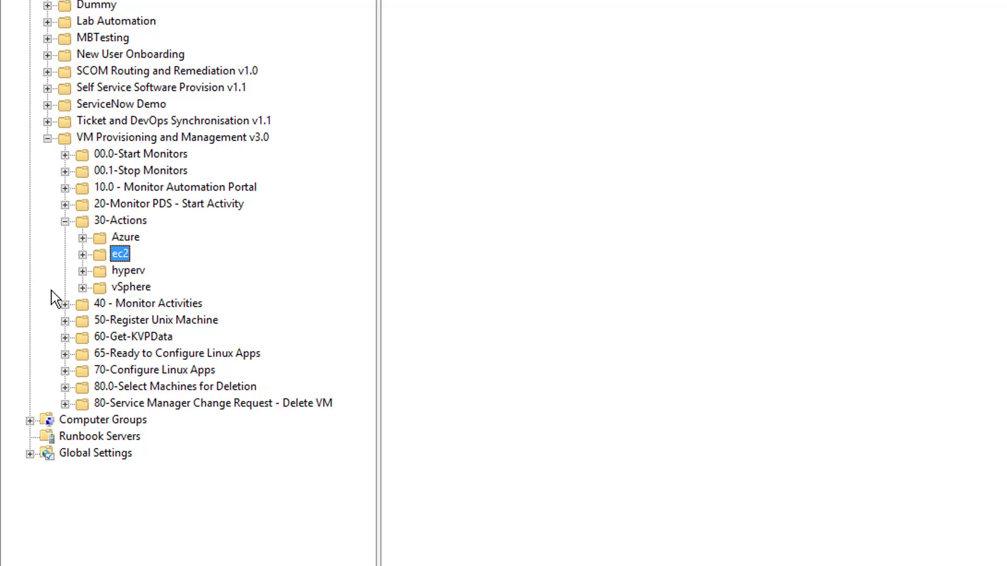
mouse_move(136, 416)
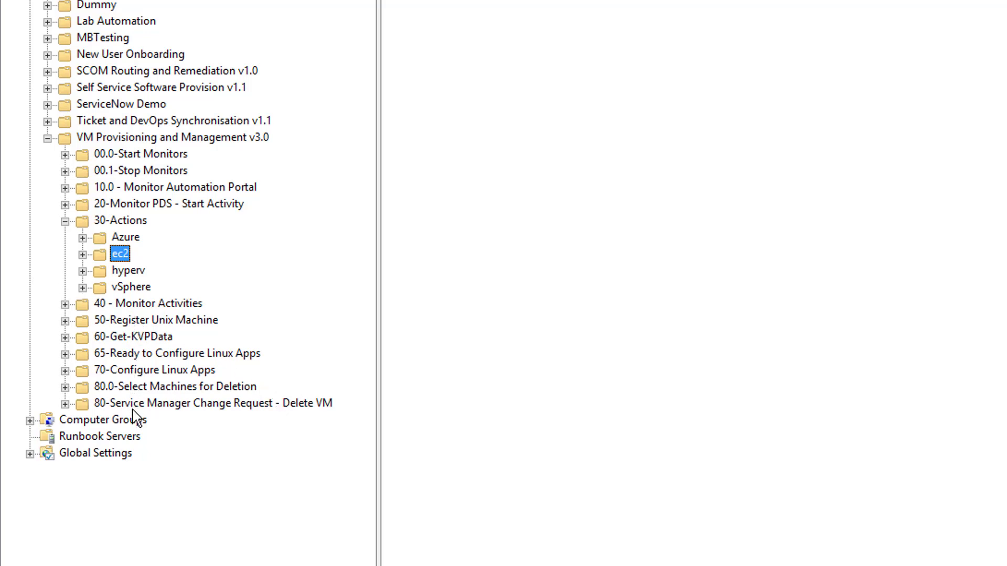
mouse_move(380, 324)
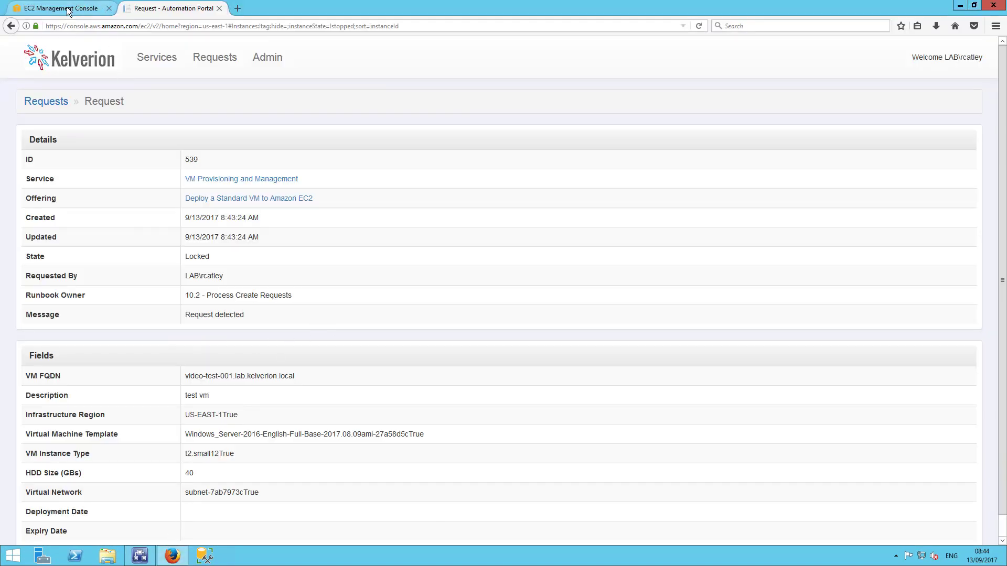
View details of the new initializing t2.small instance in the EC2 Instances list
click(58, 7)
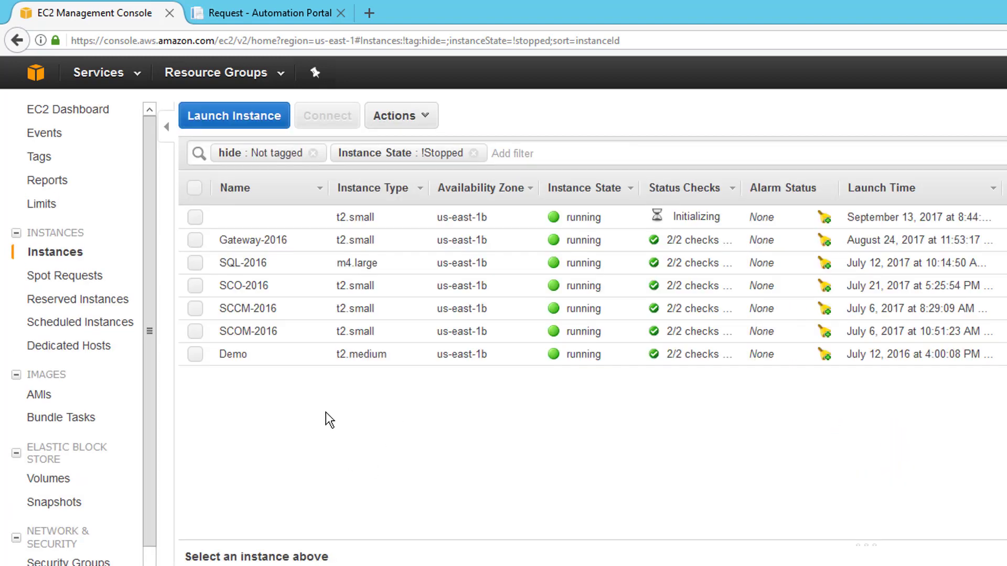
mouse_move(315, 218)
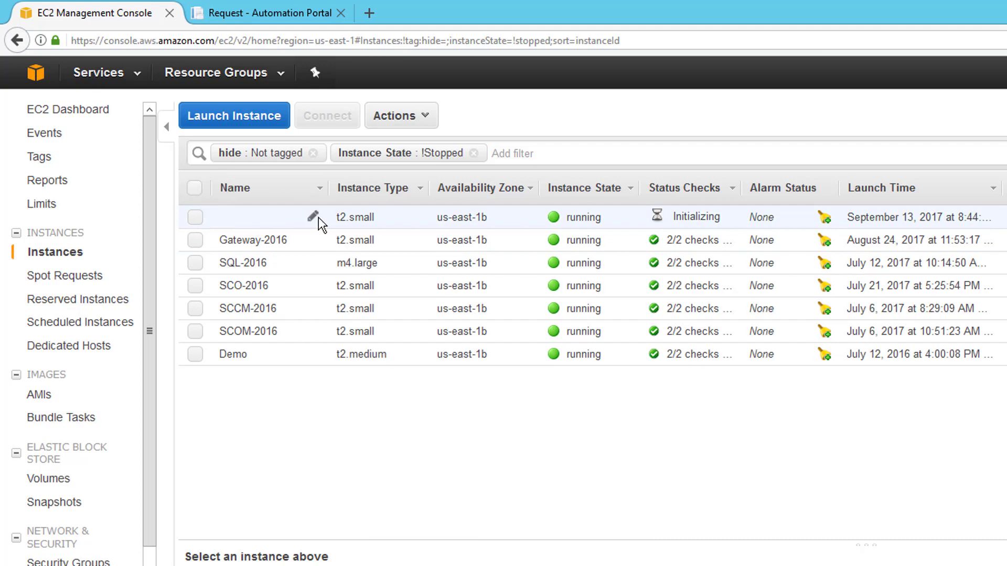
mouse_move(715, 217)
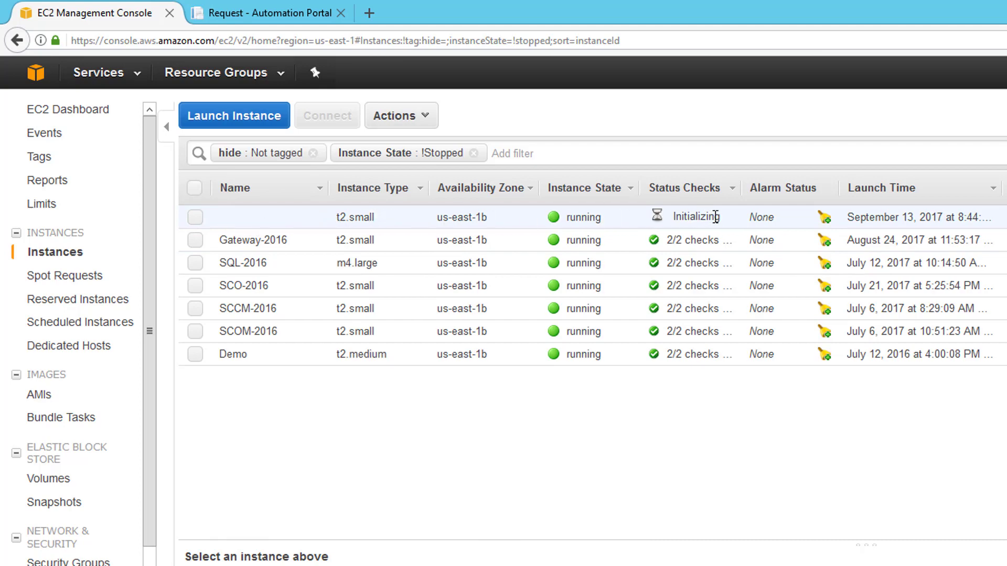
double_click(696, 217)
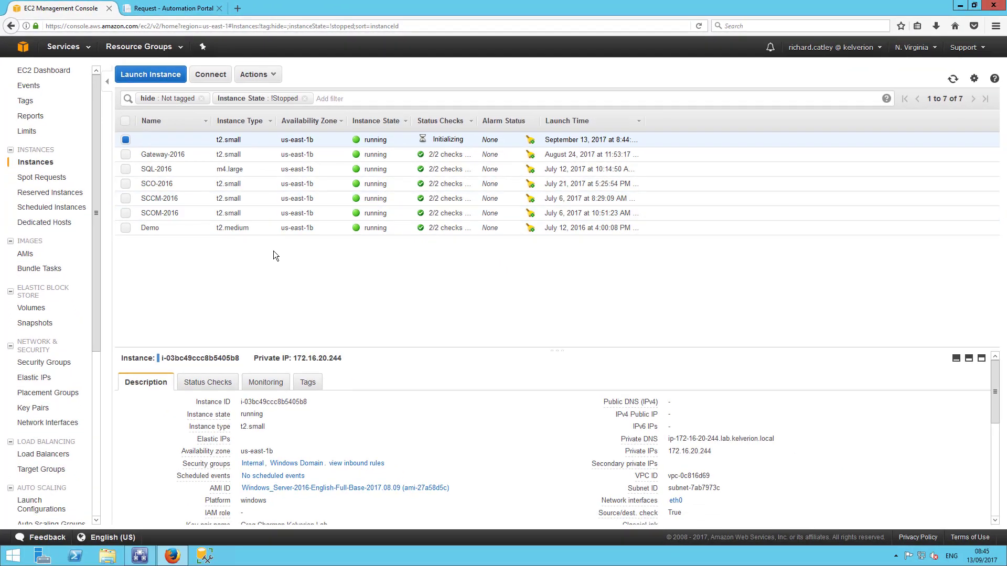
click(139, 556)
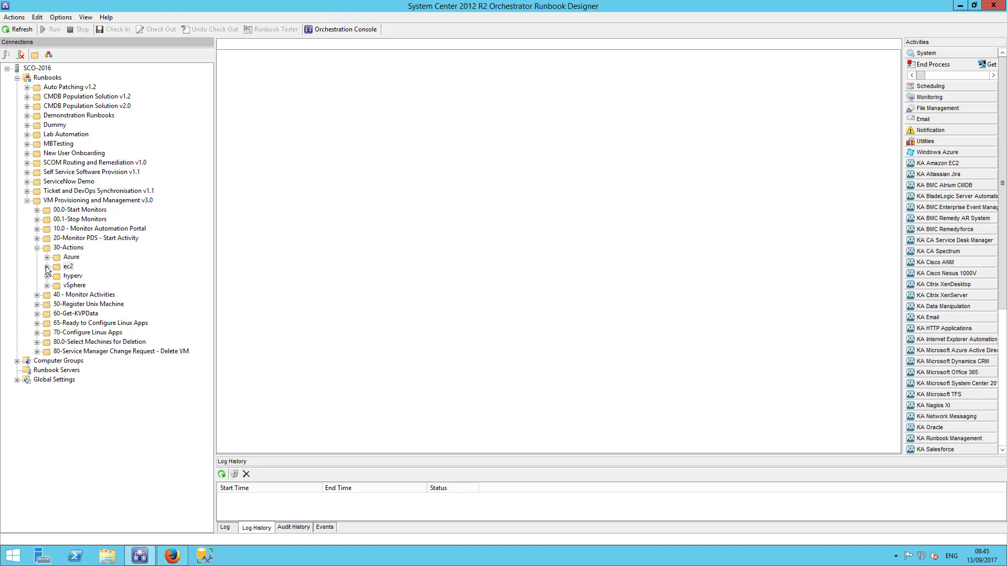
Open ec2 Deploy Standard VM from Template and follow its run log to completion
click(46, 267)
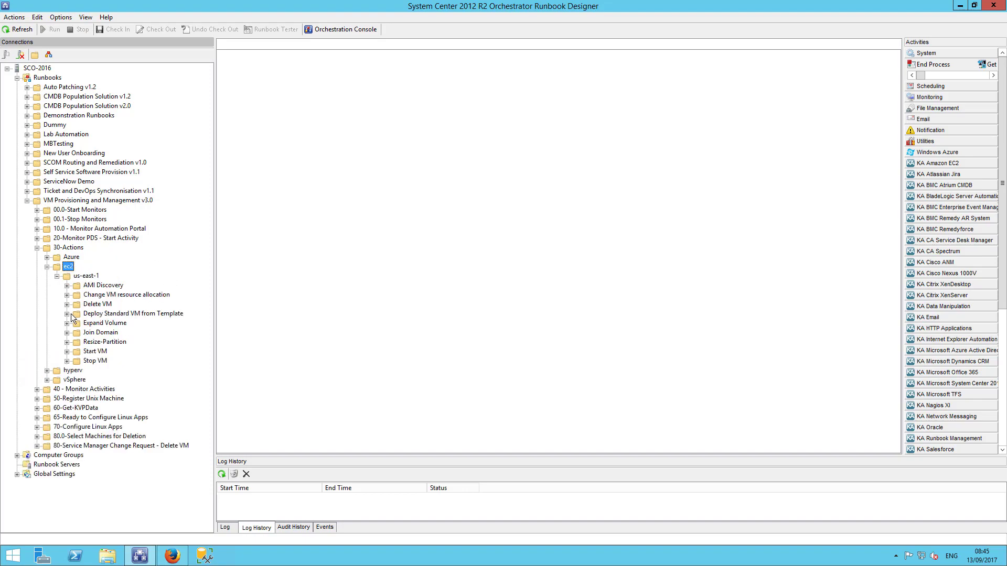
mouse_move(127, 323)
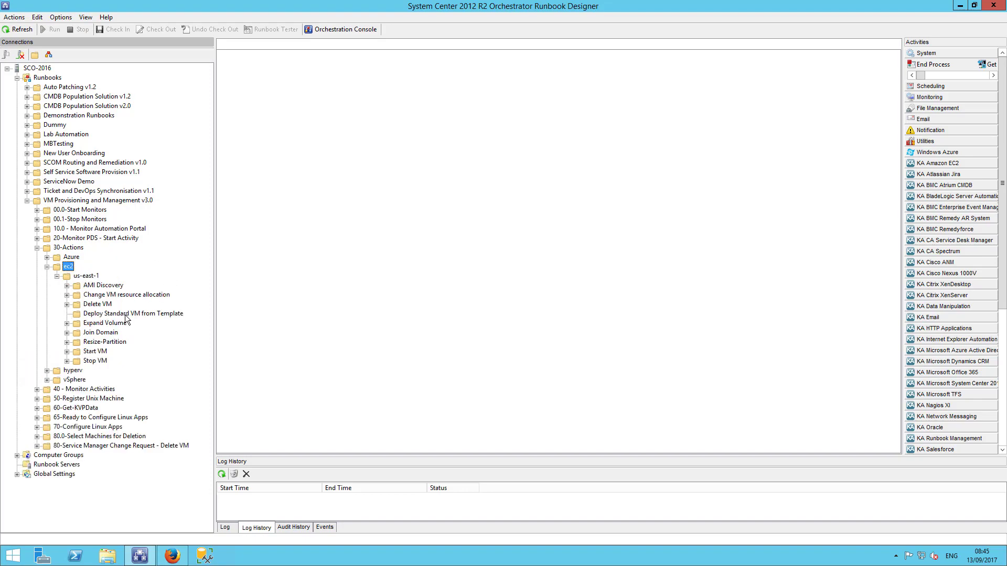
double_click(132, 315)
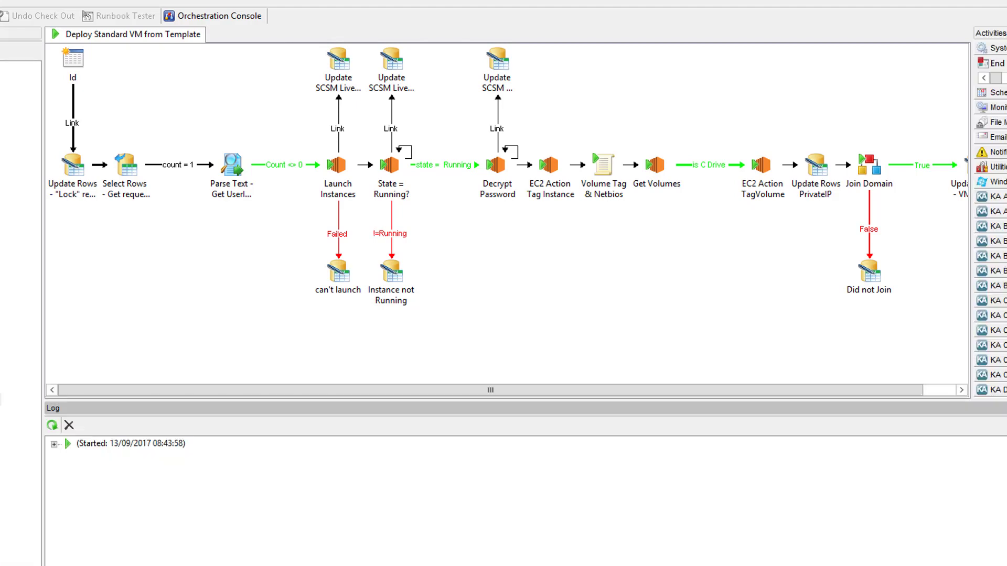
click(54, 444)
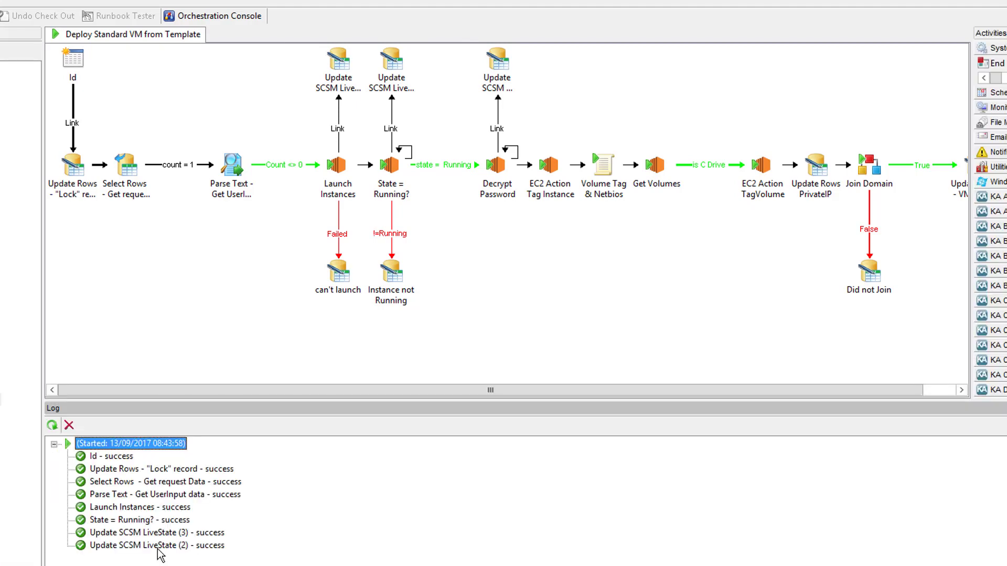
mouse_move(558, 287)
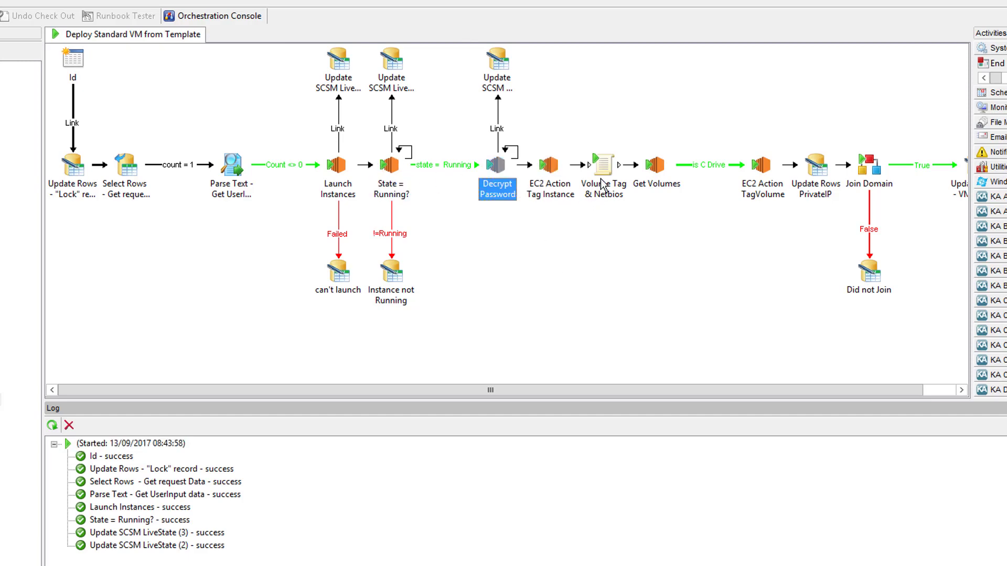
click(869, 183)
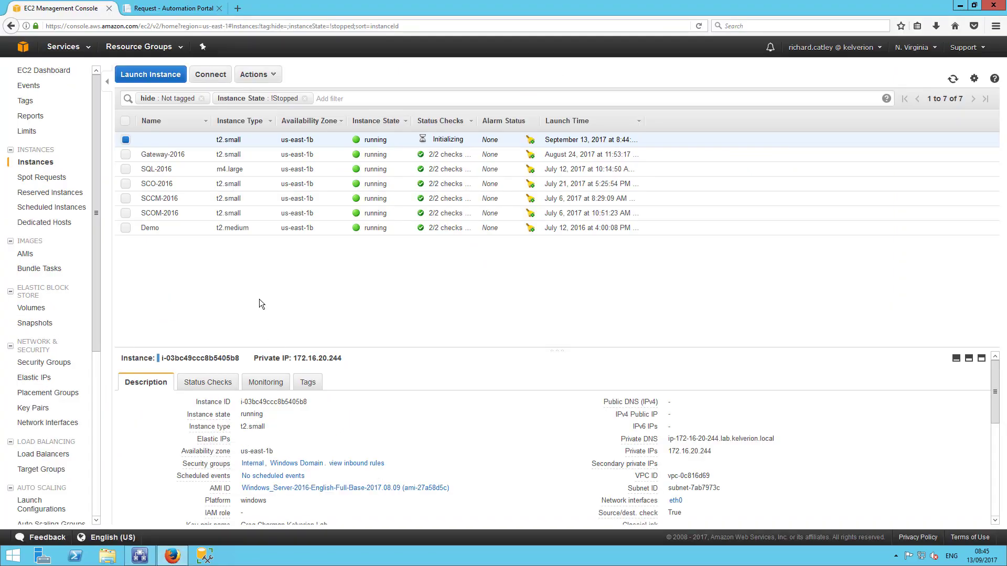
mouse_move(239, 287)
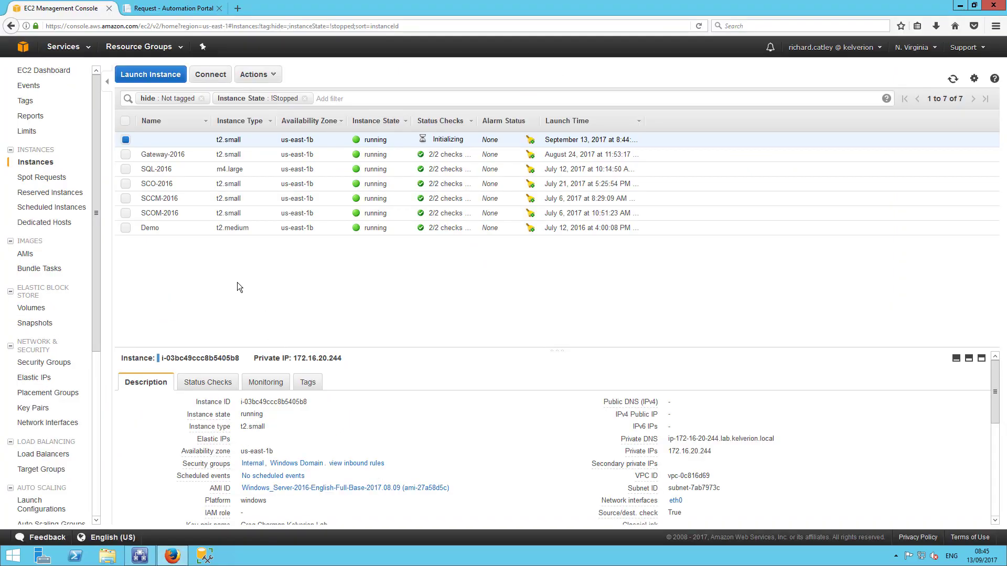
click(138, 555)
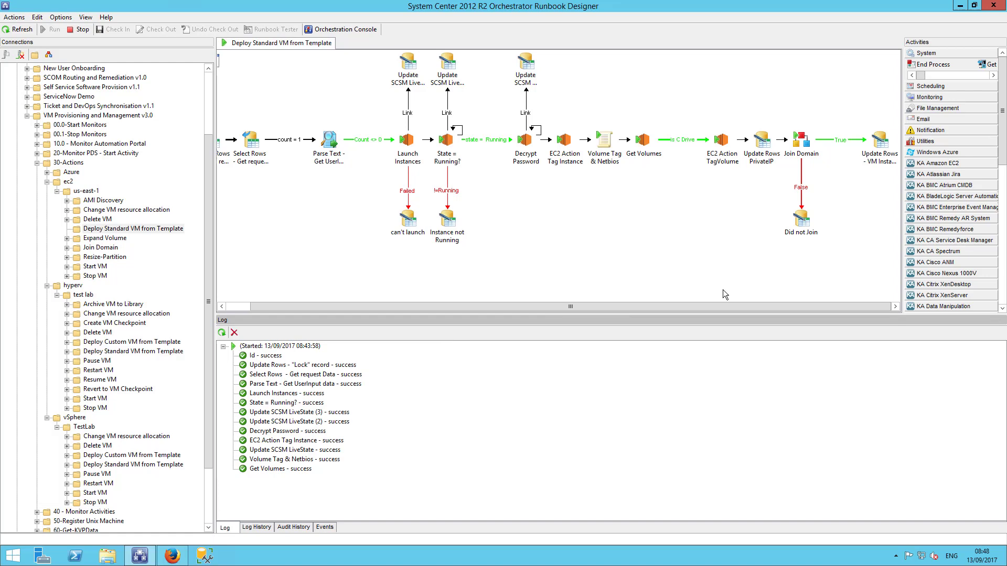
click(278, 346)
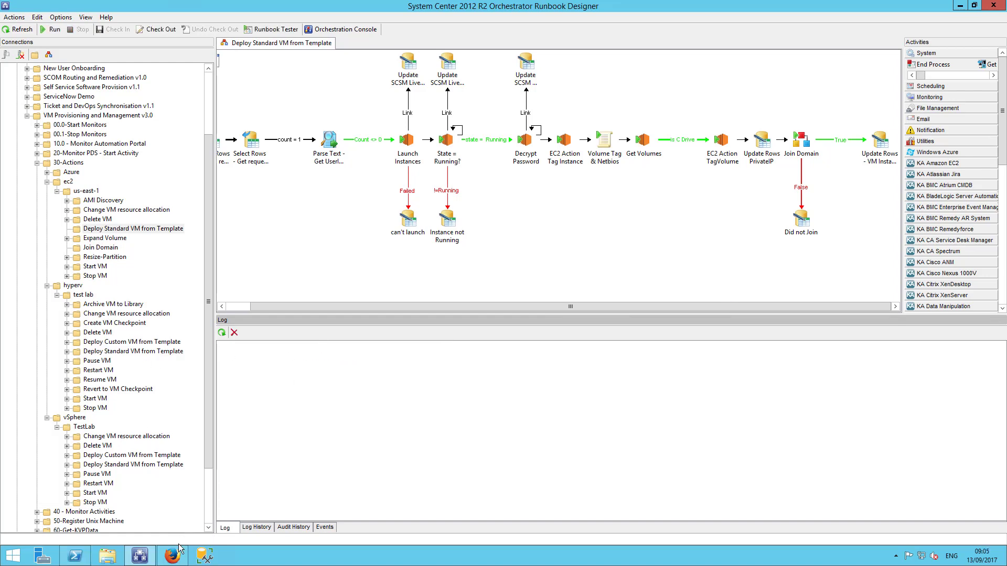
click(171, 555)
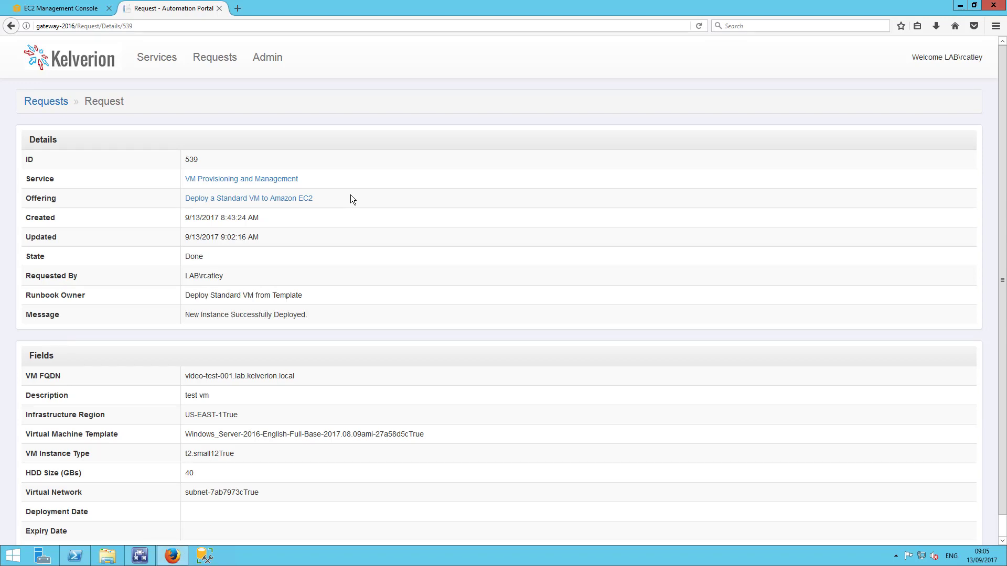
mouse_move(193, 266)
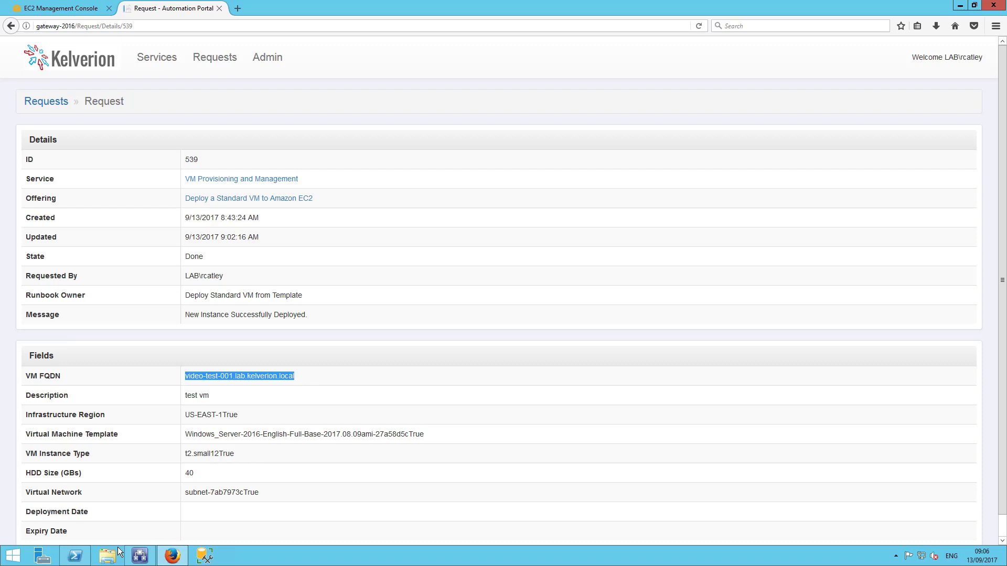
Bring up the PowerShell console over request 539's Done details
click(75, 556)
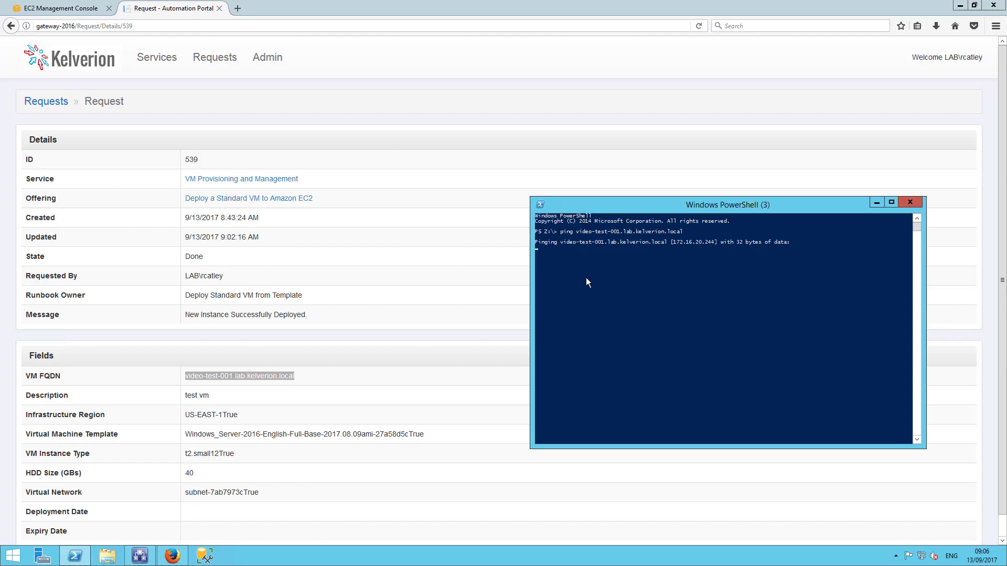
Launch Remote Desktop Connection by searching mstsc from the Start screen
click(12, 555)
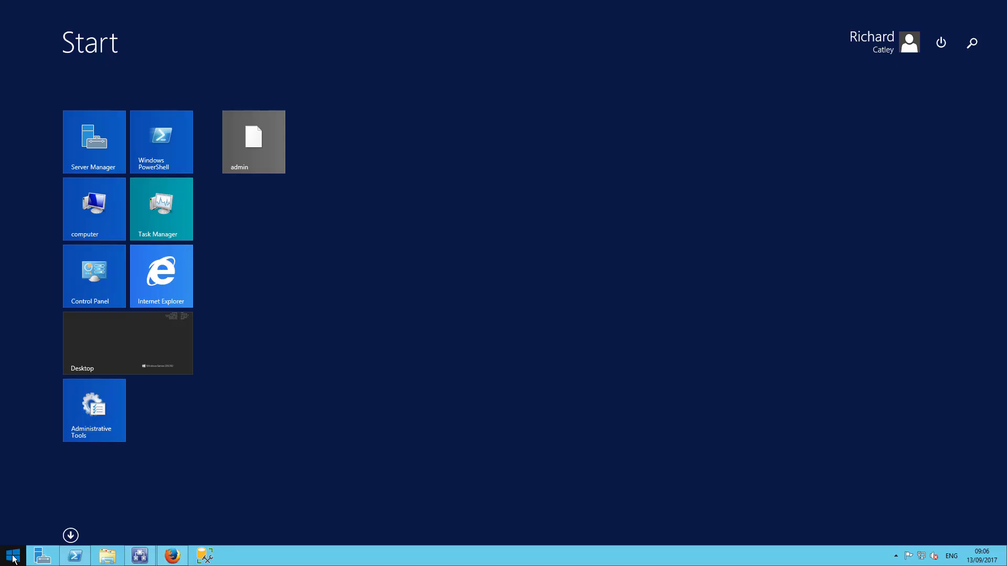
text(mstsc)
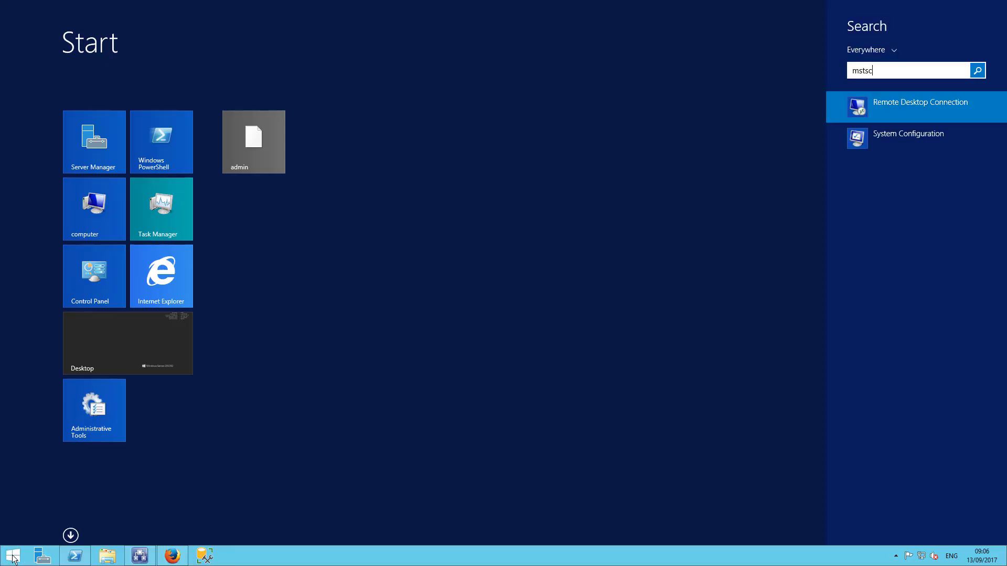
click(919, 101)
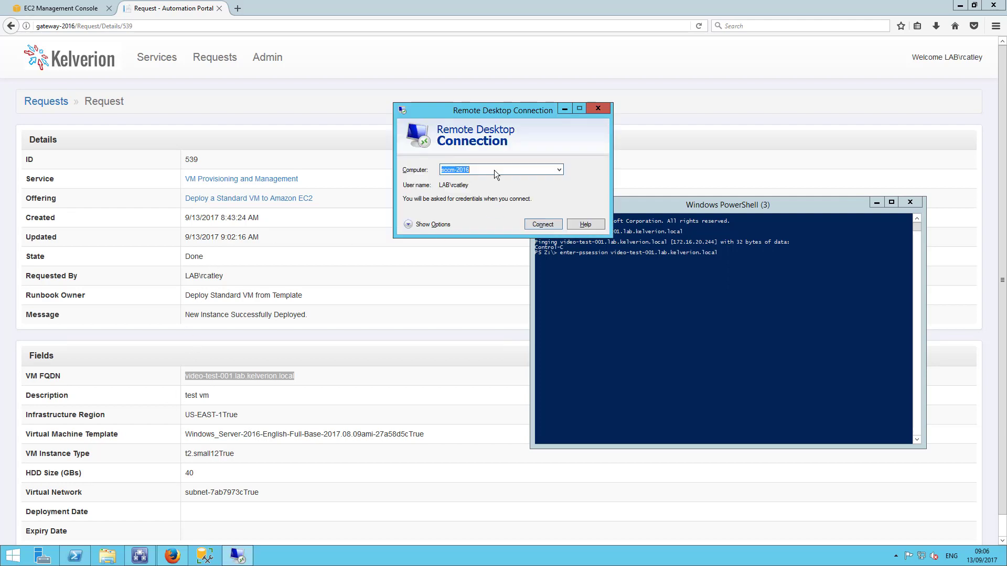
Connect to video-test-001.lab.kelverion.local and log in with the password
text(video-test-001.lab.kelverion.local)
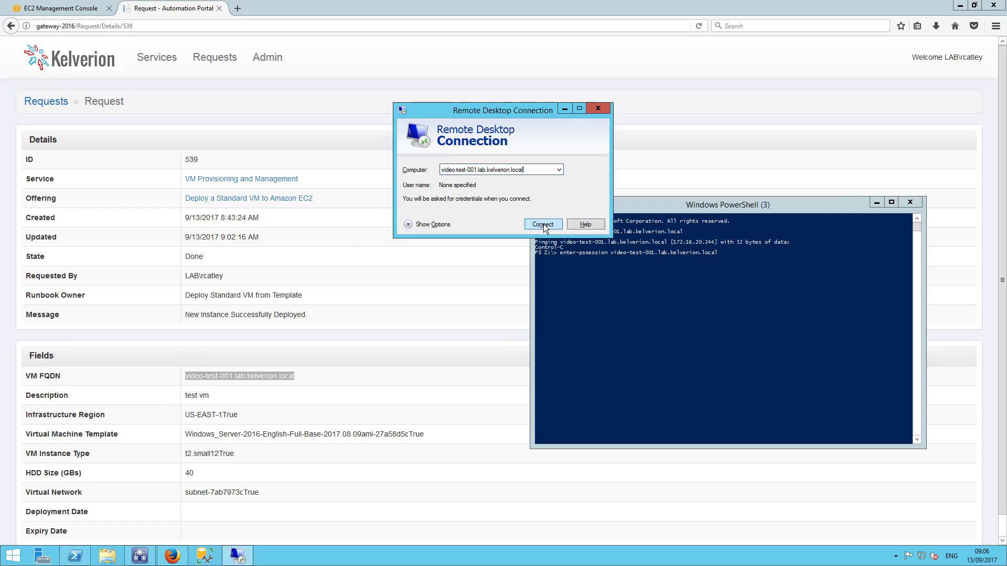
click(542, 224)
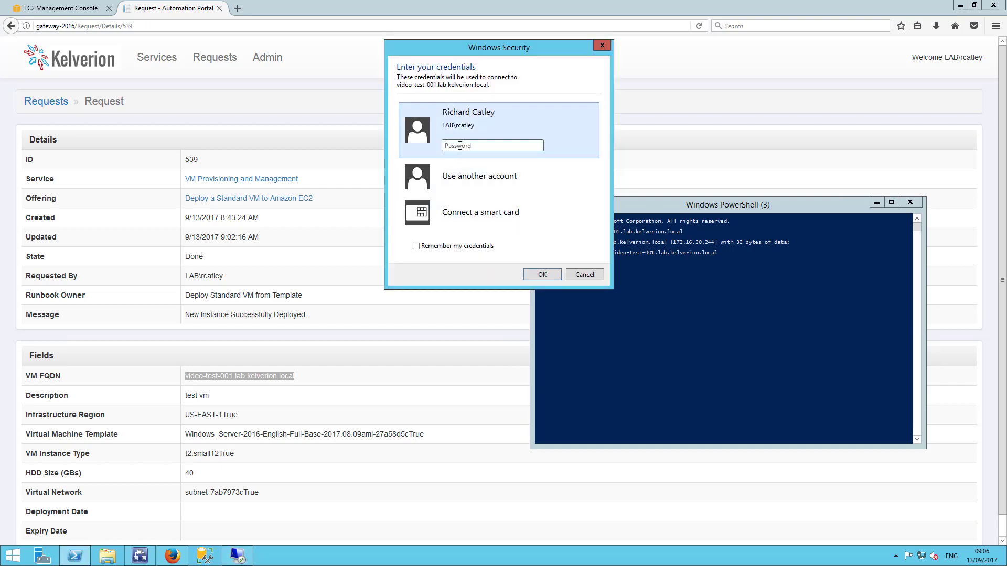
text(password)
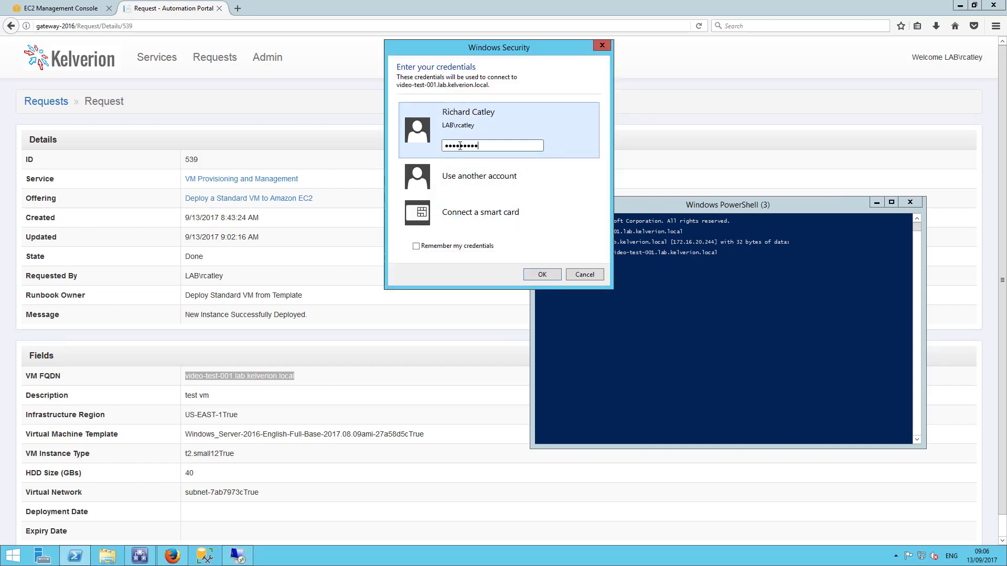
click(540, 275)
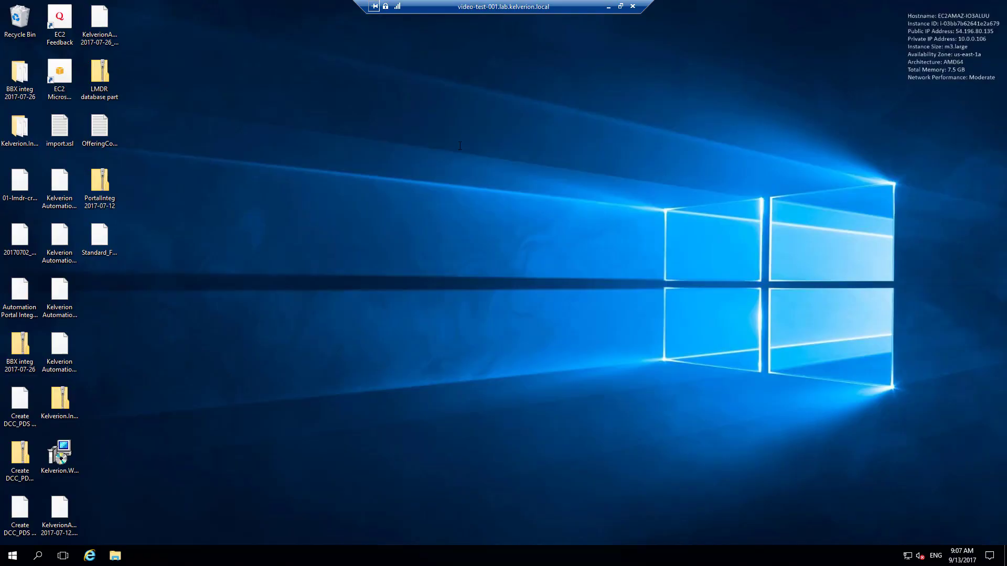
mouse_move(650, 55)
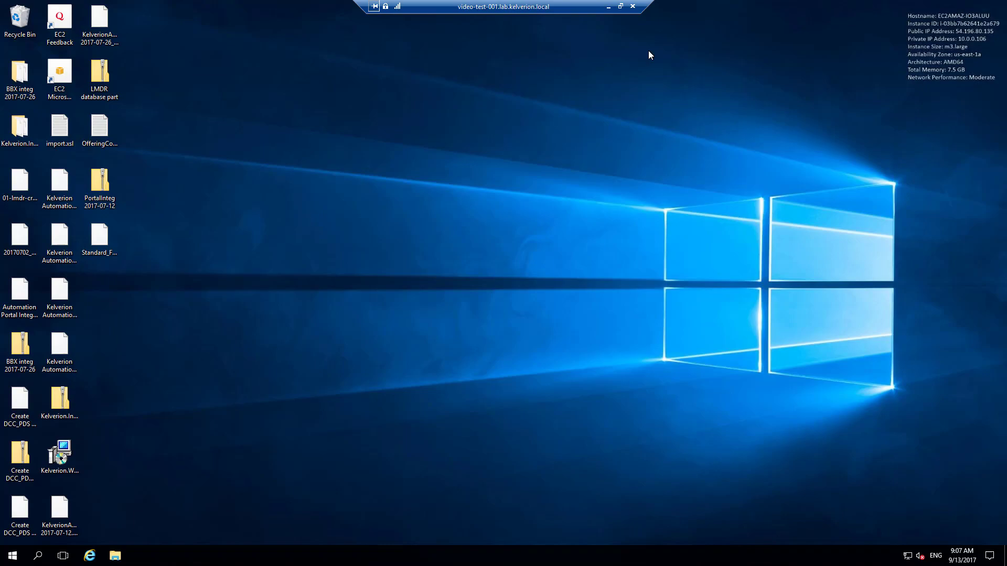